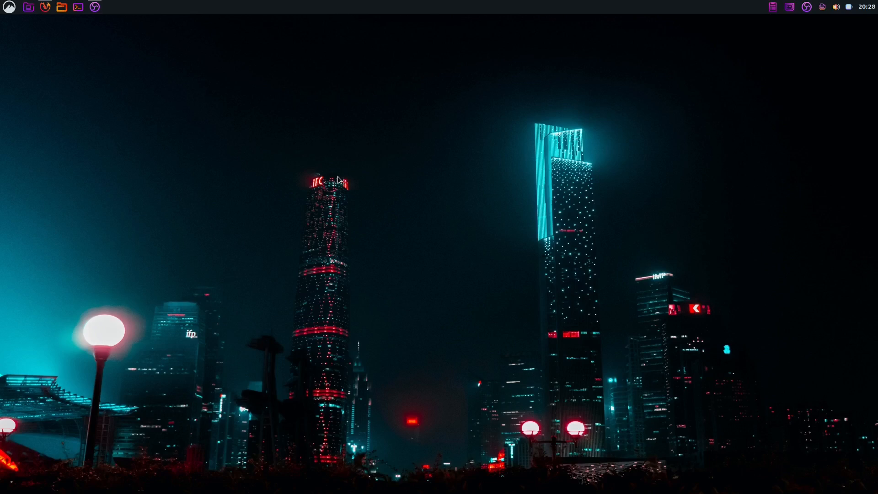
mouse_move(76, 11)
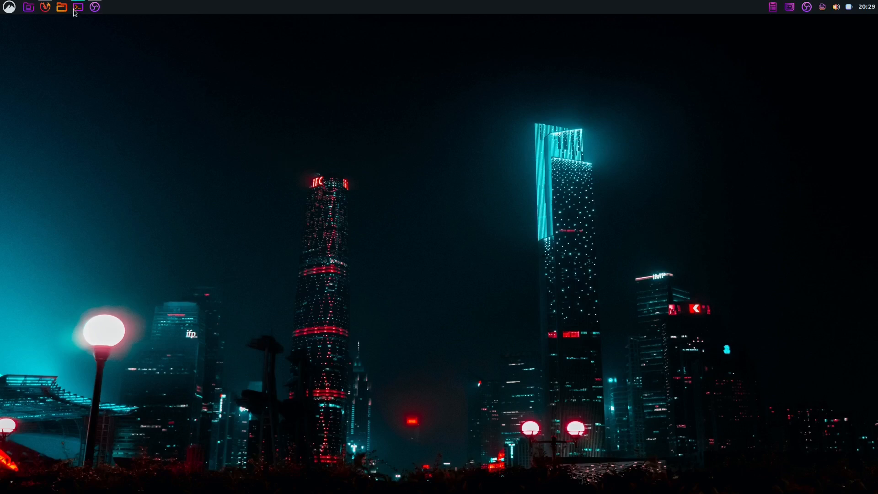
- Open a terminal and run neofetch to show the FreeBSD 14.0-RELEASE-p4 amd64 summary
click(77, 7)
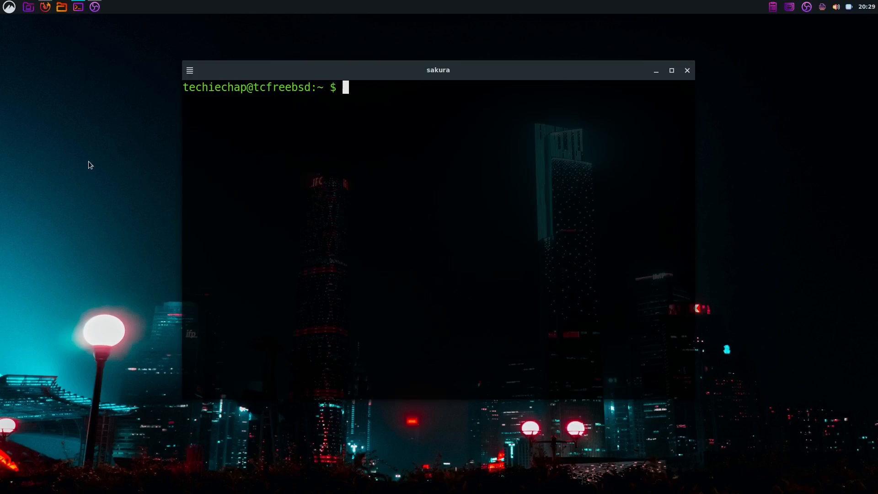
text(neof)
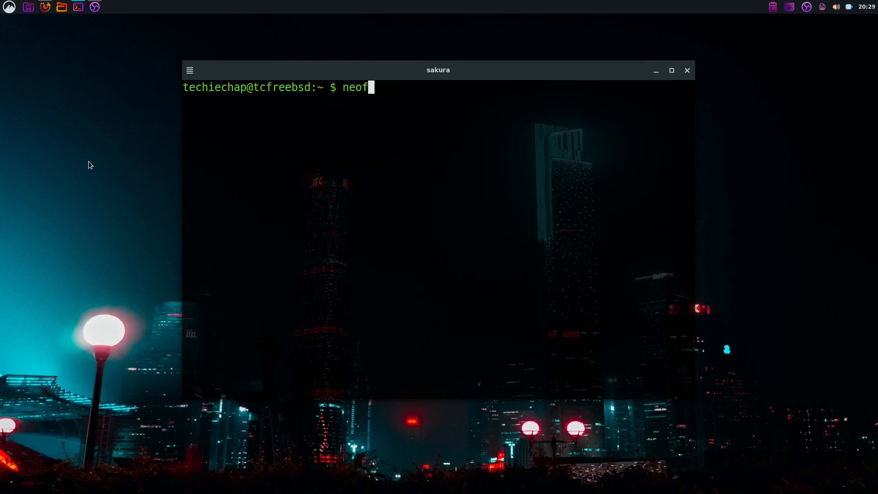
key(Return)
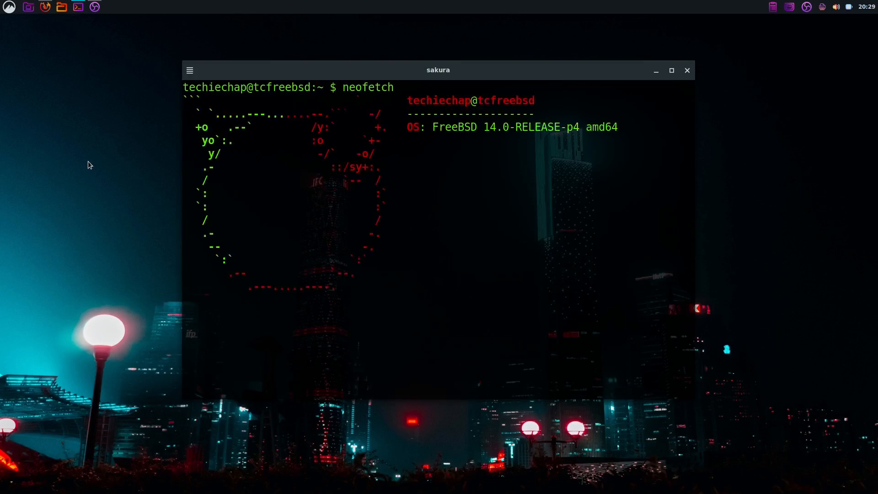
key(Return)
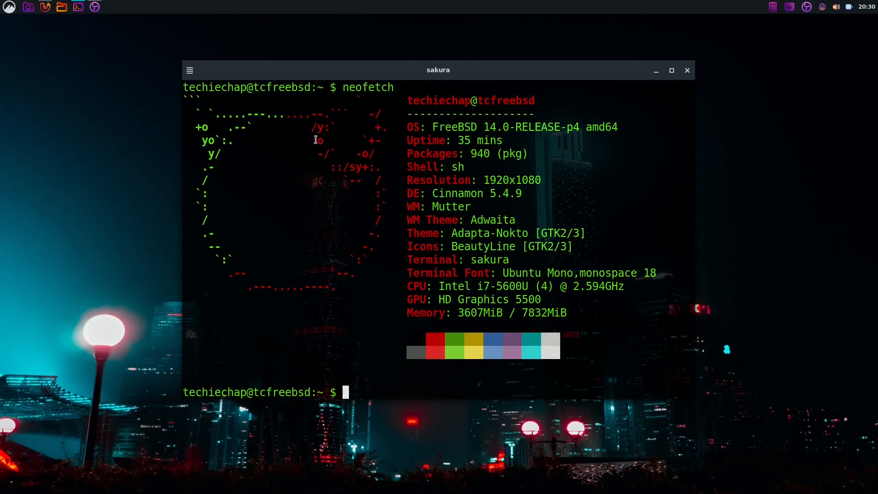
- Clear the neofetch output with the clear command
text(clea)
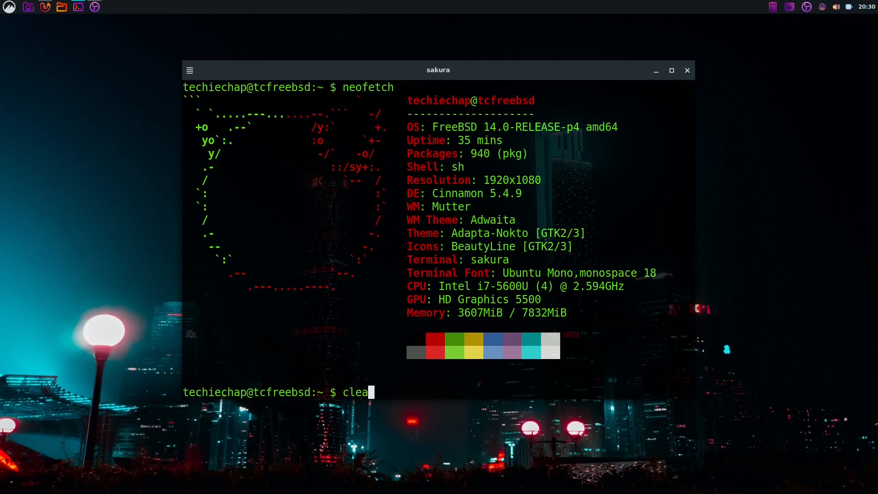
text(r)
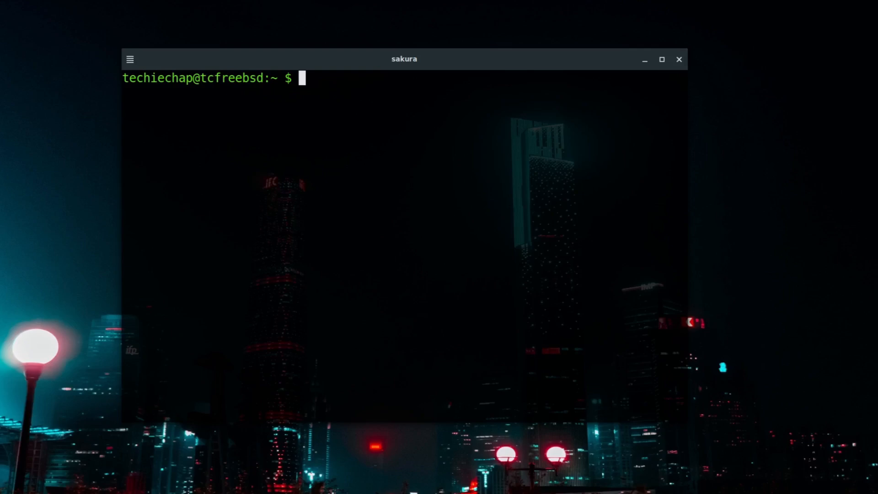
- Change into /etc and list its system configuration files
text(cd)
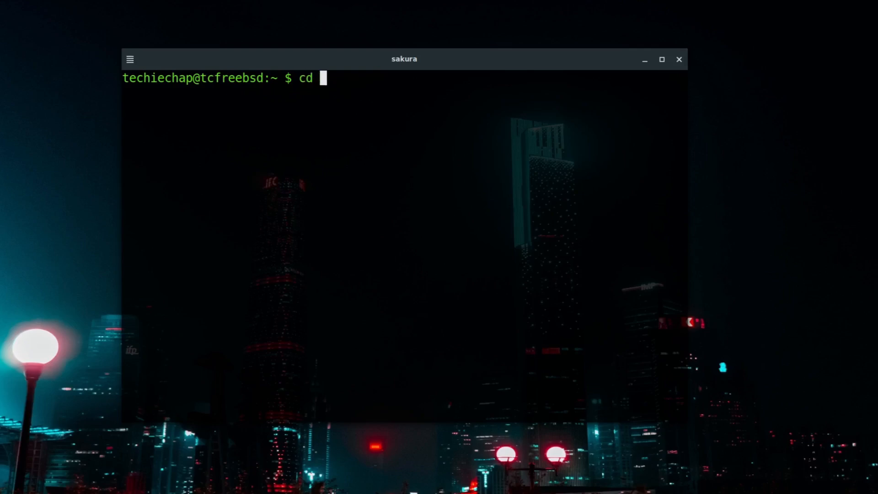
text(/e)
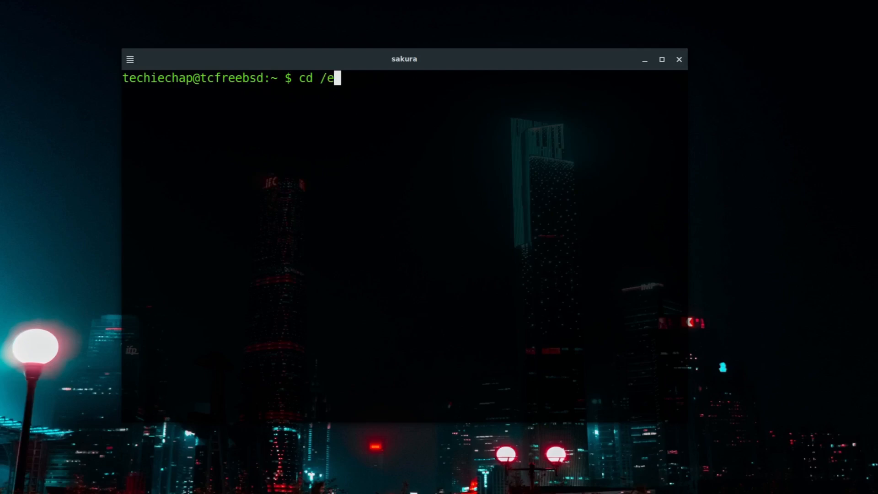
text(tc)
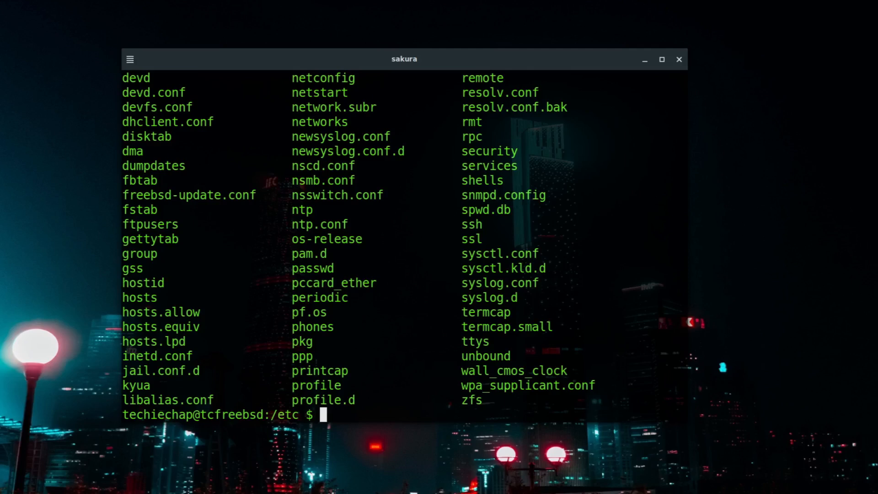
- Change into /usr/local/etc and list files such as pkg.conf and sudoers
text(cd)
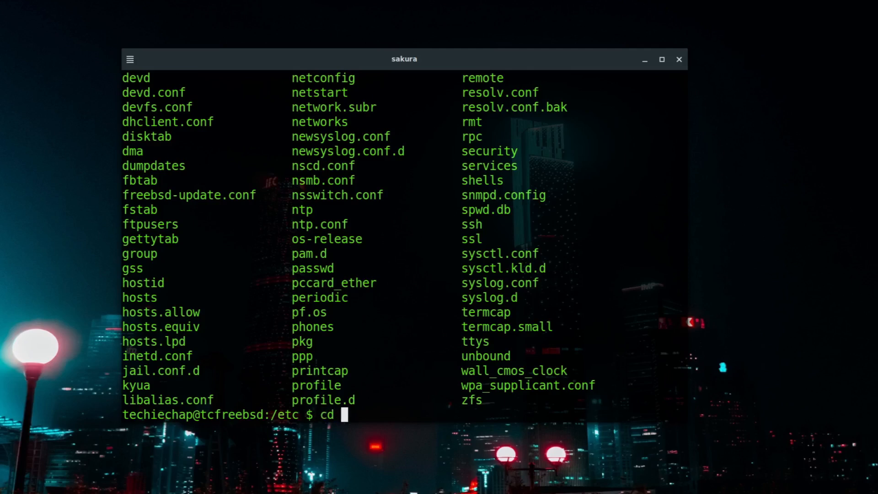
text(/)
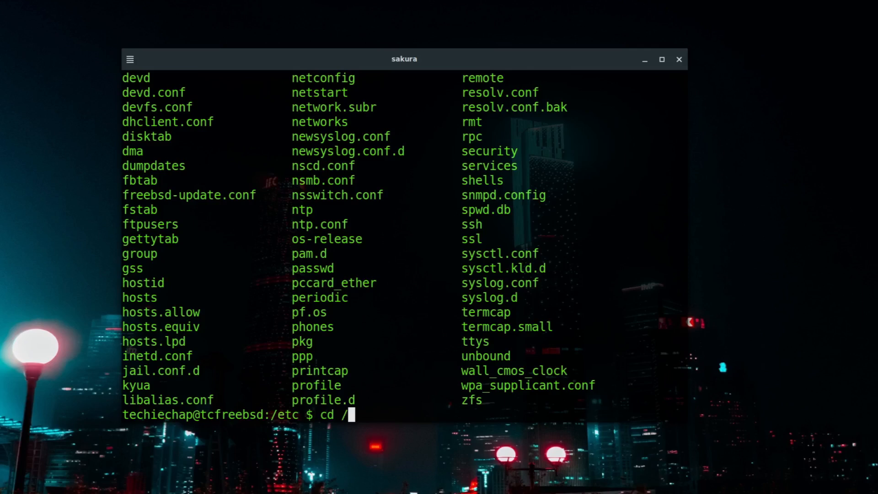
text(usr/)
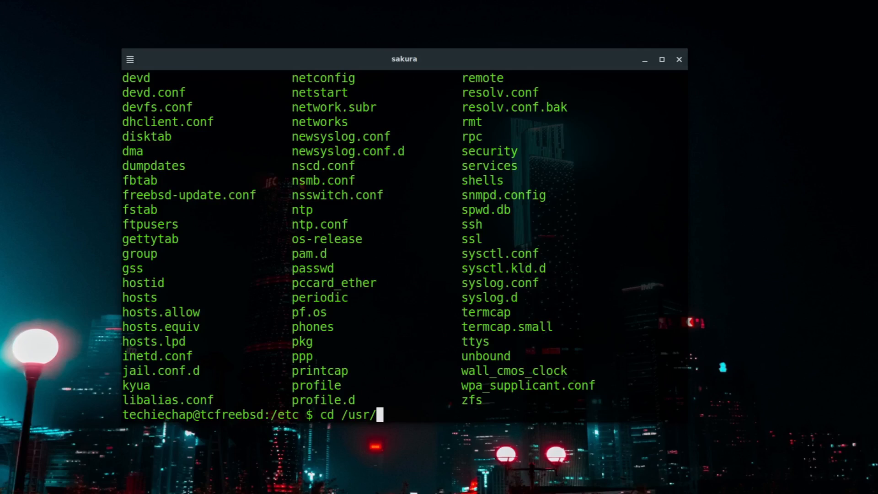
text(local/etc)
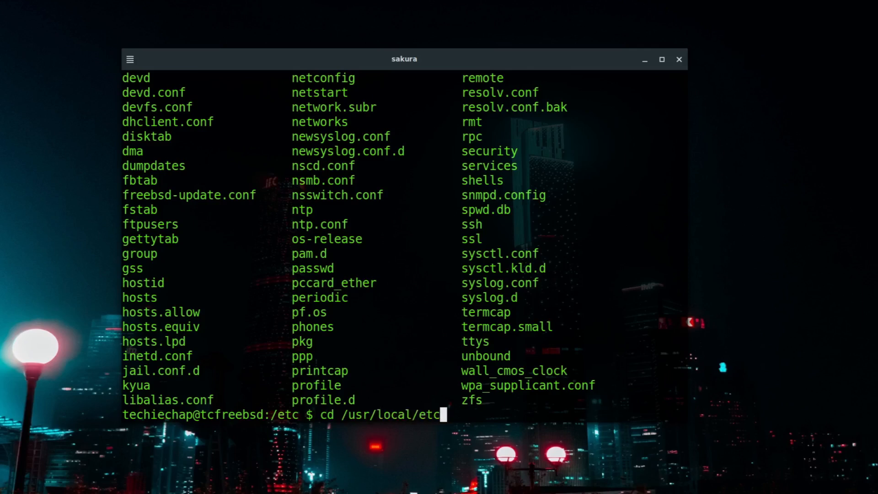
key(Return)
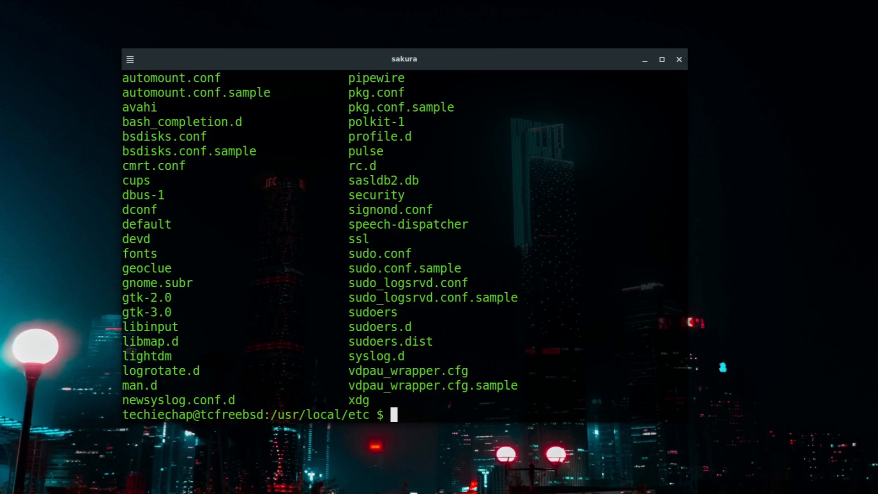
- Switch to root with su and run freebsd-update fetch, finding no updates needed
text(c)
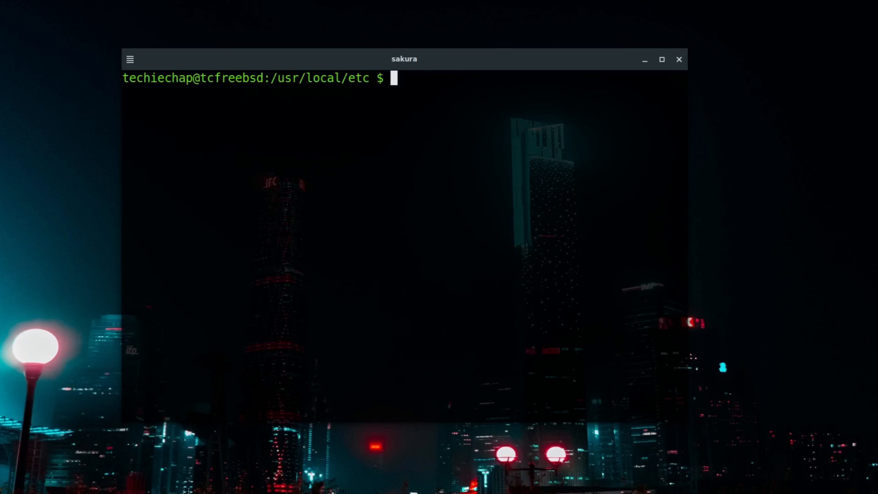
text(s)
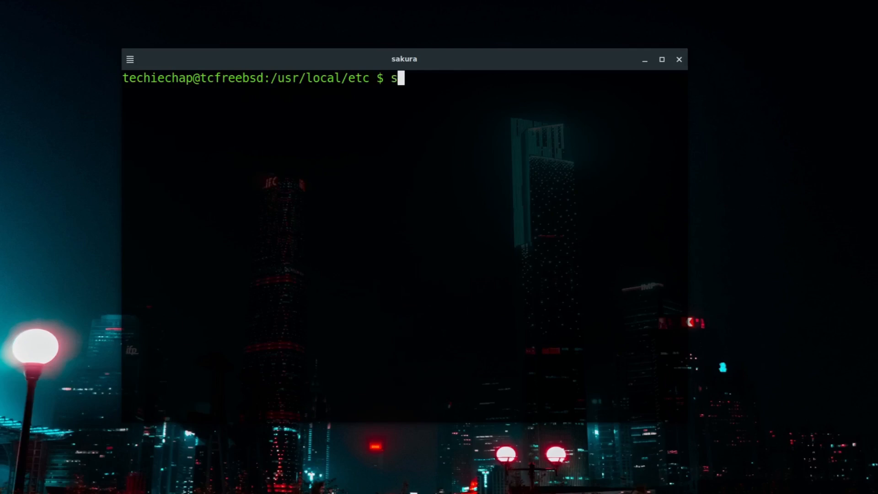
text(u)
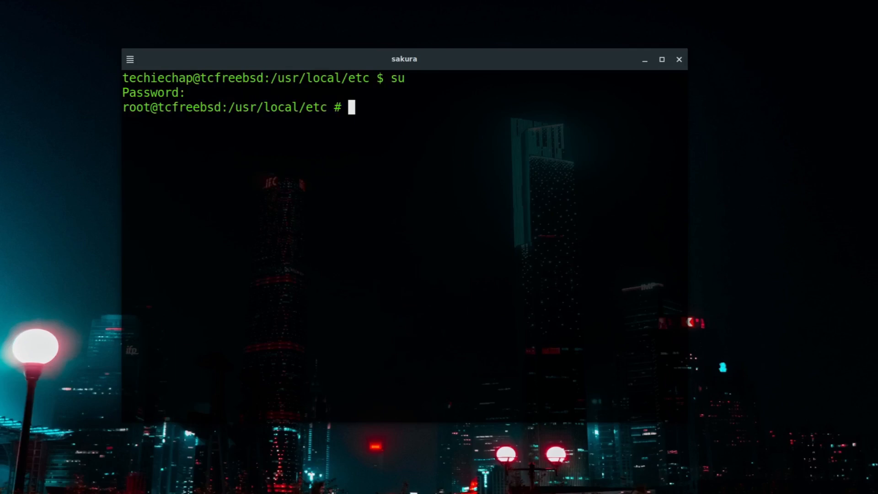
text(free)
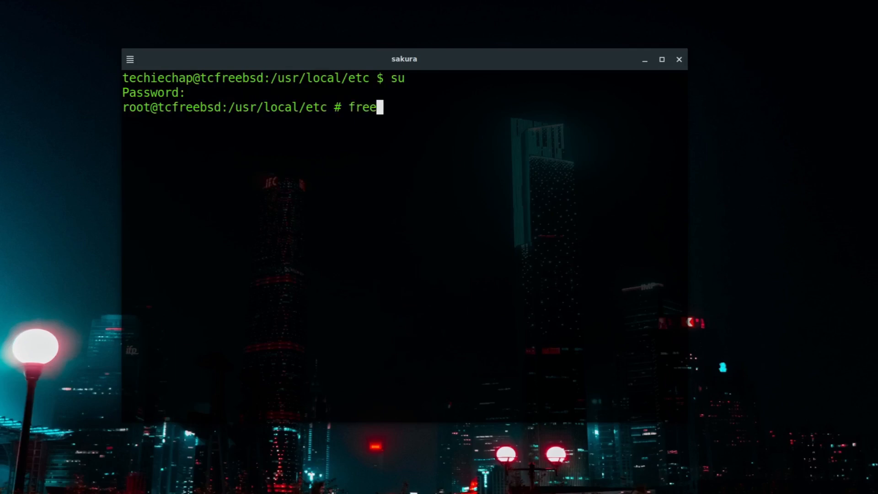
text(bsd)
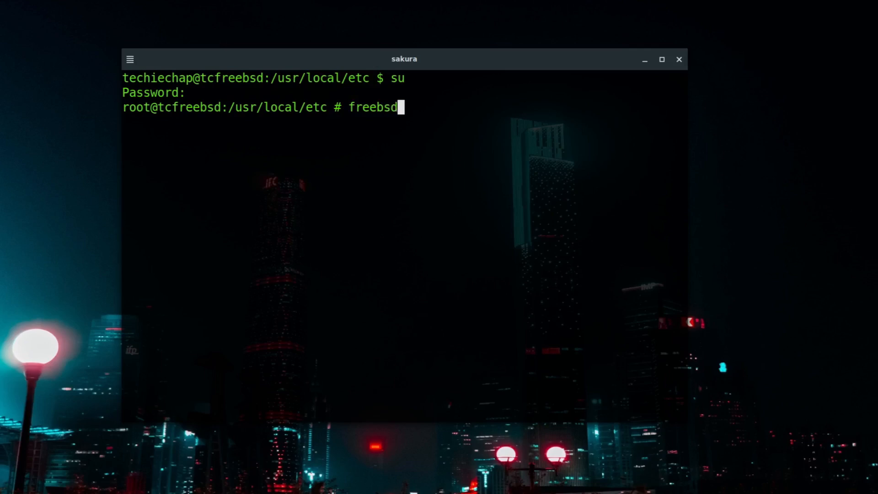
text(-update fetch)
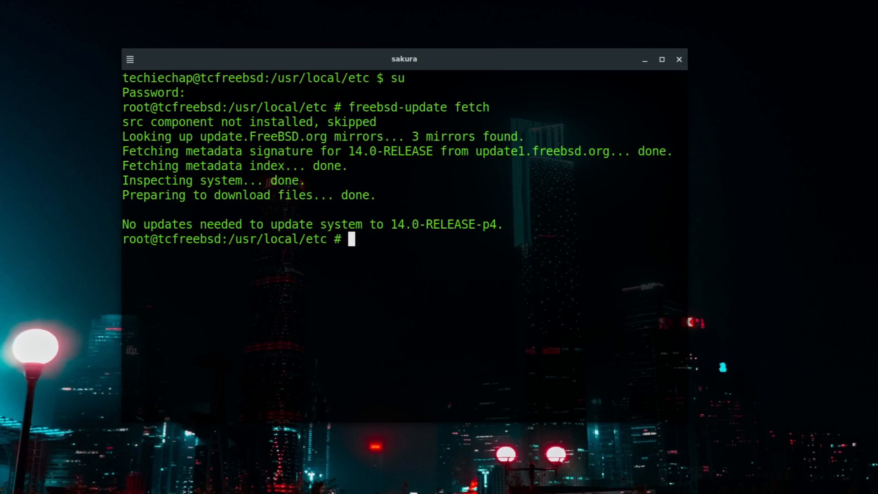
text(freebs)
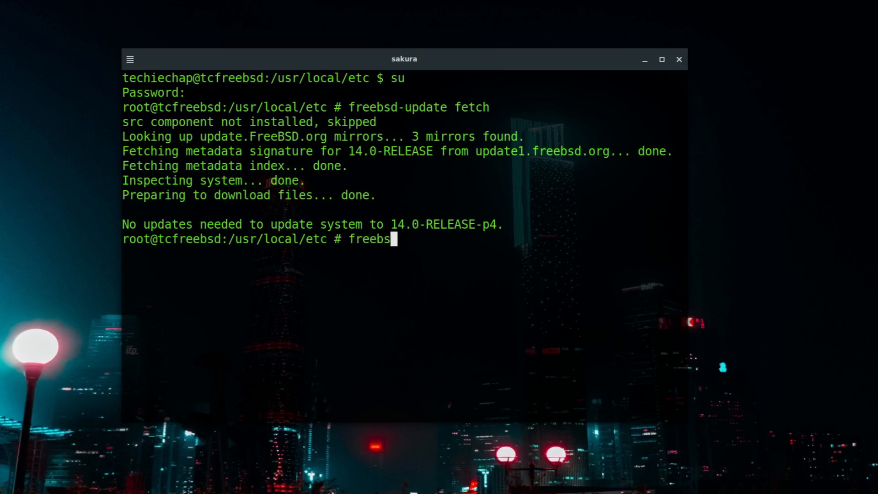
- Run freebsd-update install, which finds nothing to install, then clear the screen
text(d-update)
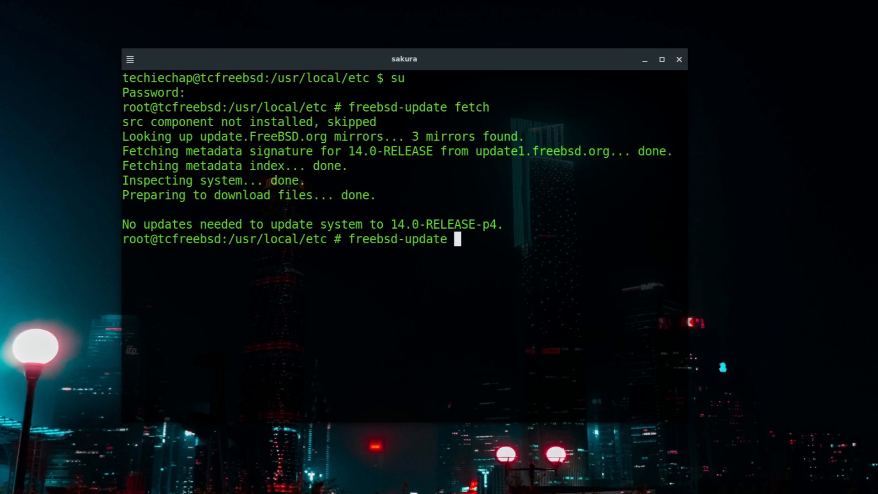
text(install)
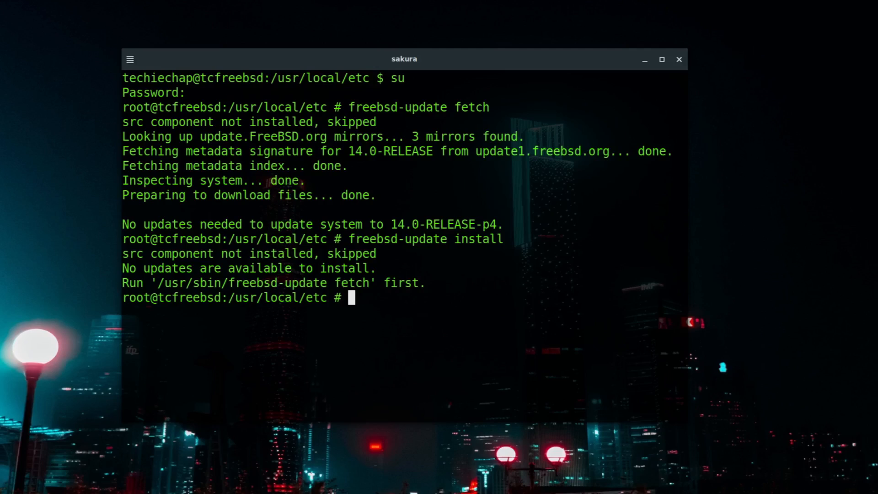
text(clear)
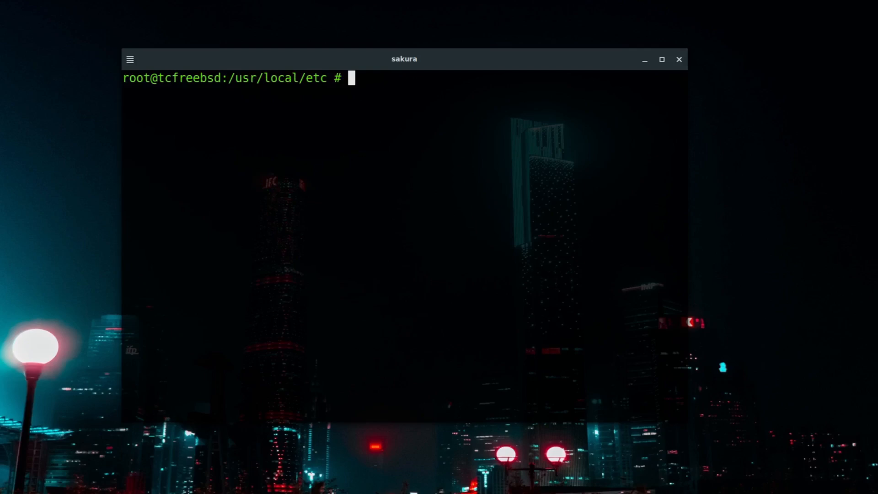
- Enter 'pkg search note' at the root prompt, discarding the earlier 'pkg upd' and 'pkg sea' attempts
text(pkg)
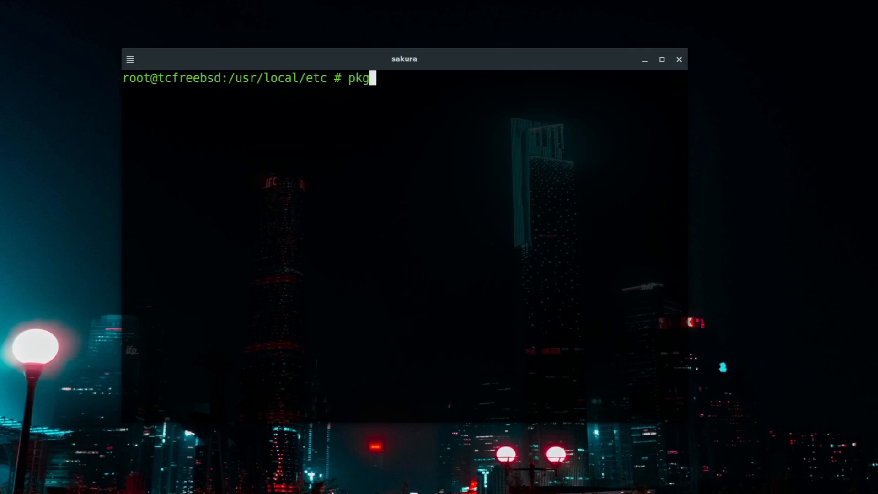
text(upd)
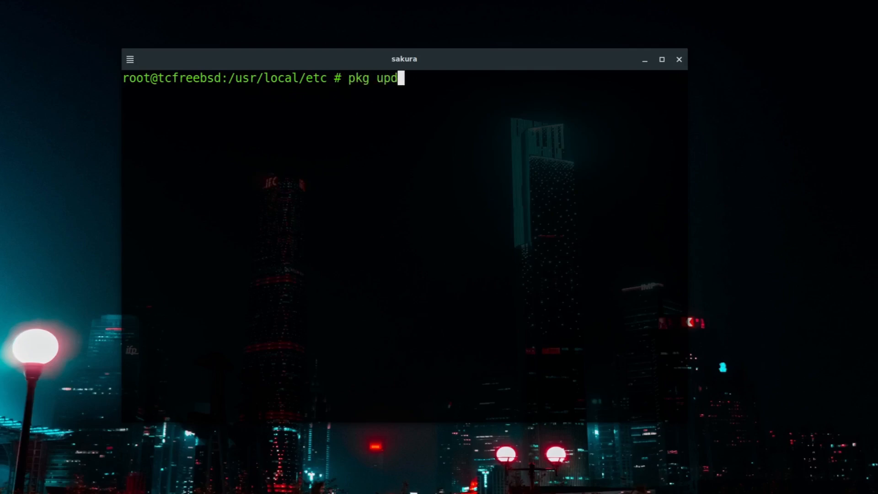
text(ate)
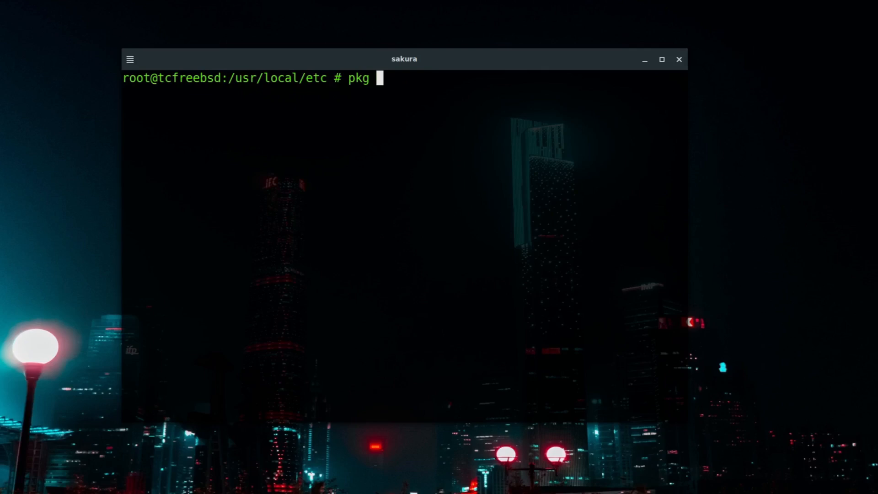
text(sea)
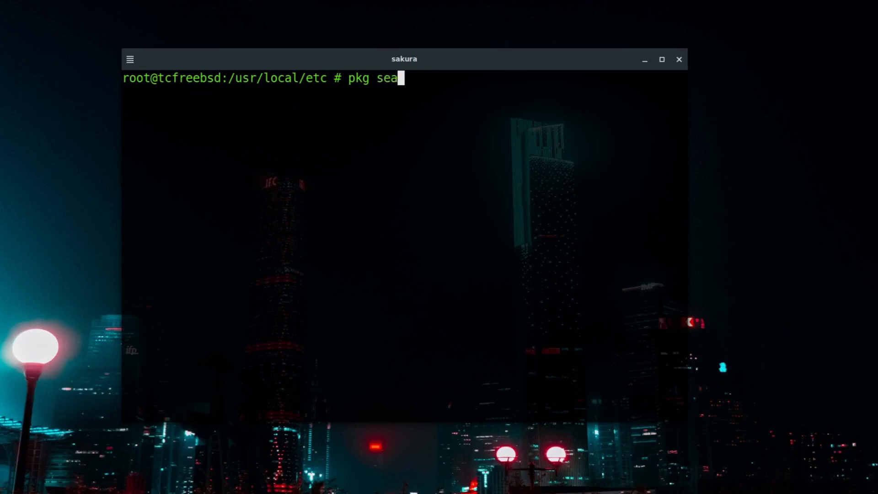
text(rc)
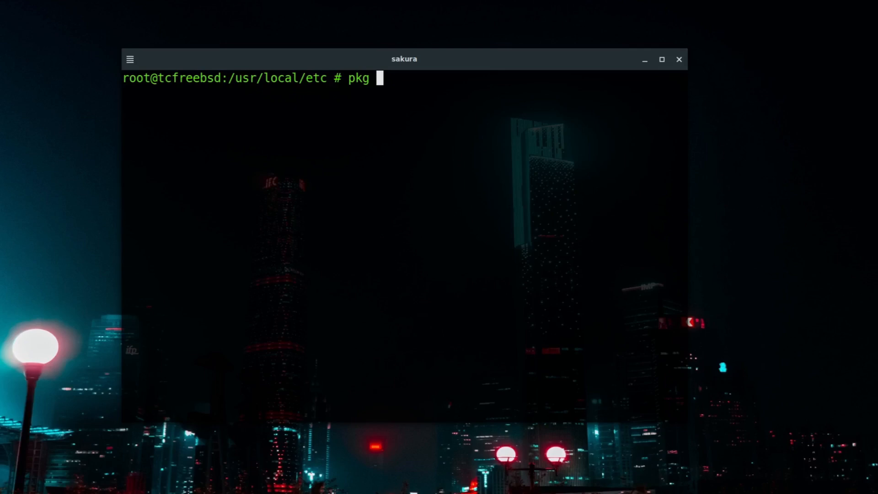
text(se)
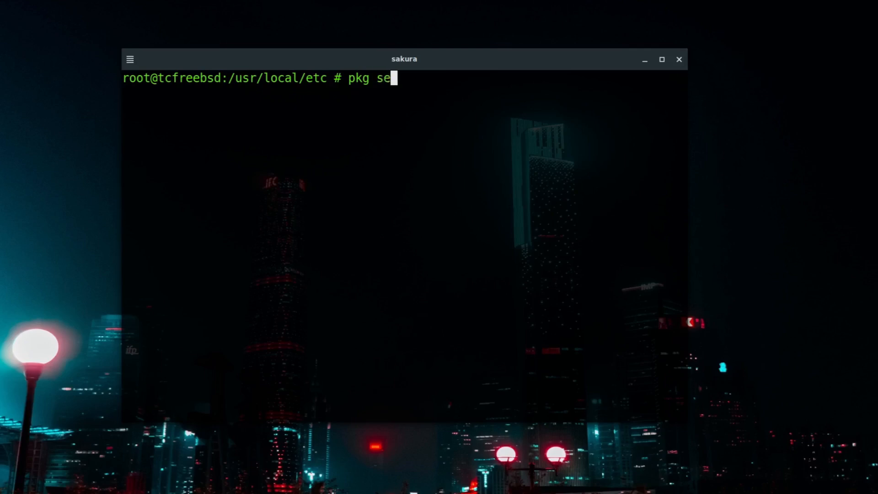
text(arch)
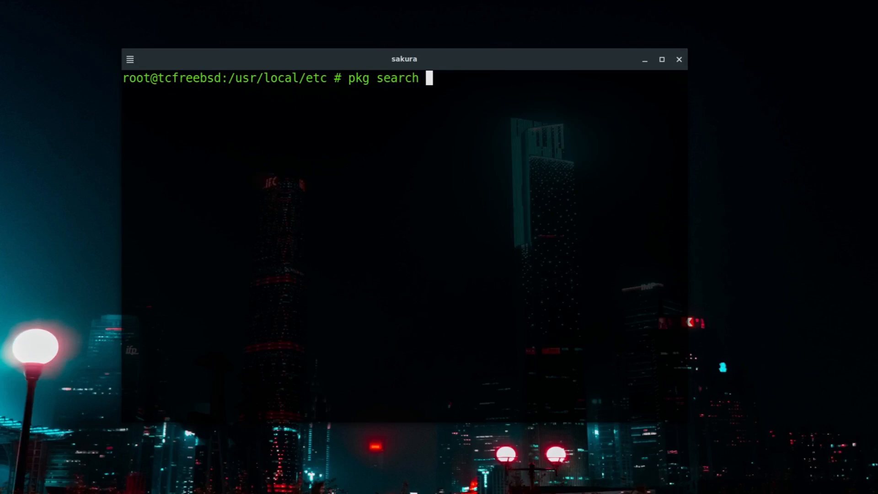
text(note)
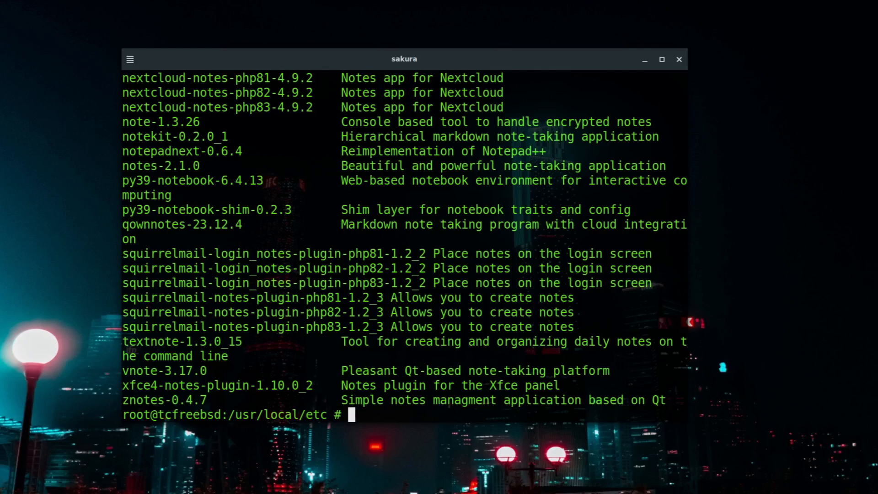
- Run 'pkg search note', then narrow it to 'pkg search notes-2', listing notes-2.1.0
text(pkg search note)
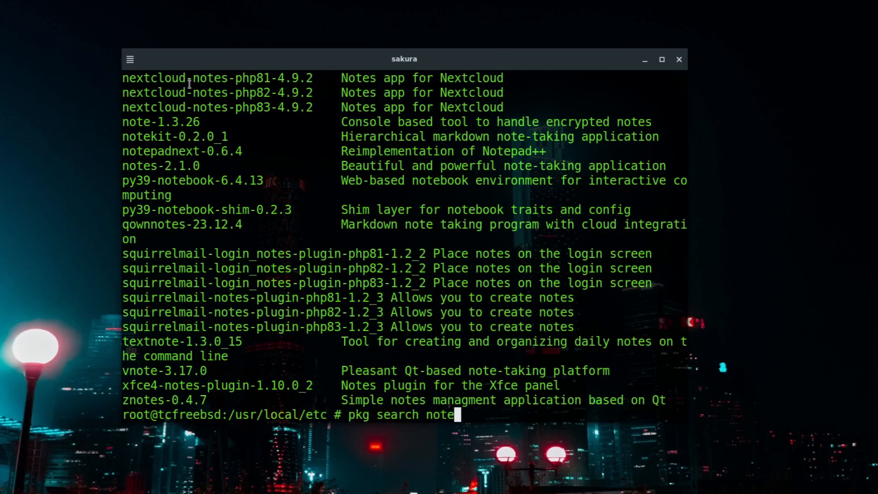
mouse_move(177, 172)
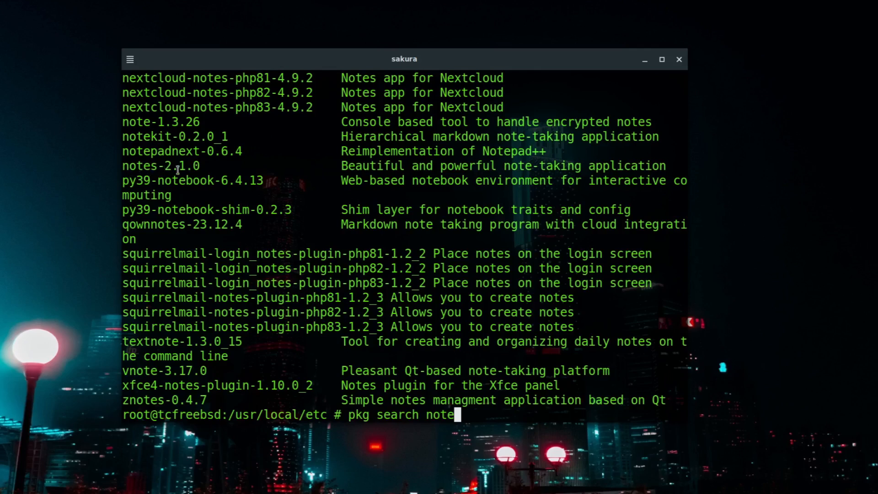
text(s)
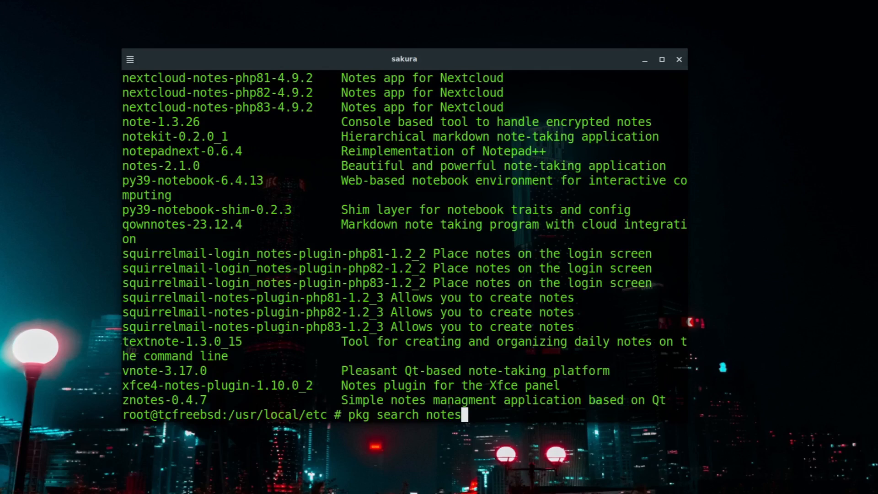
text(-)
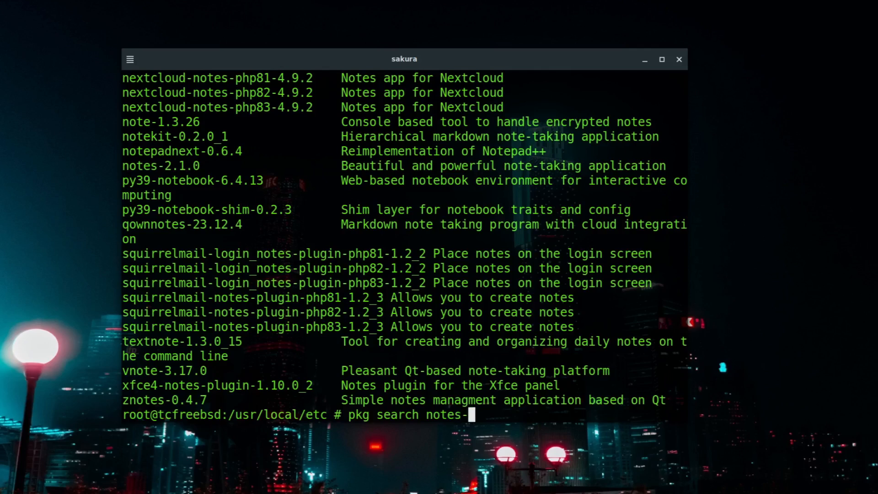
text(2)
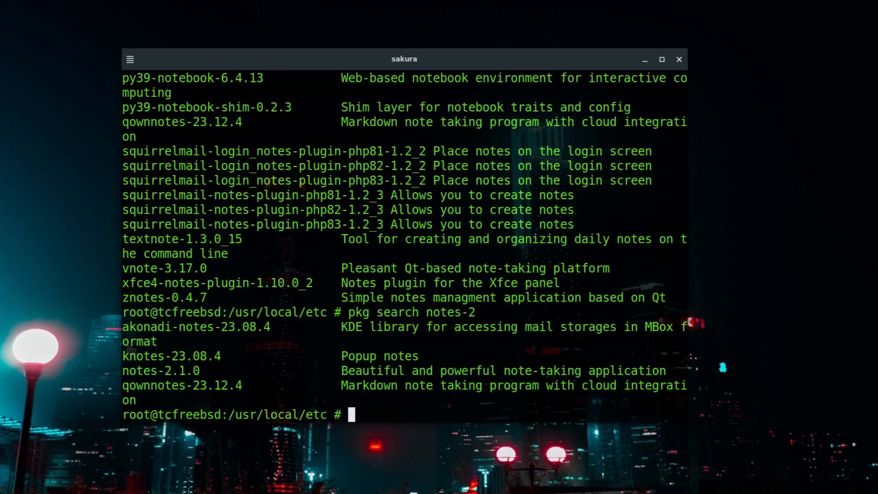
- Try 'pkg install notes-2.1', which finds no matching package
text(pkg search notes-2)
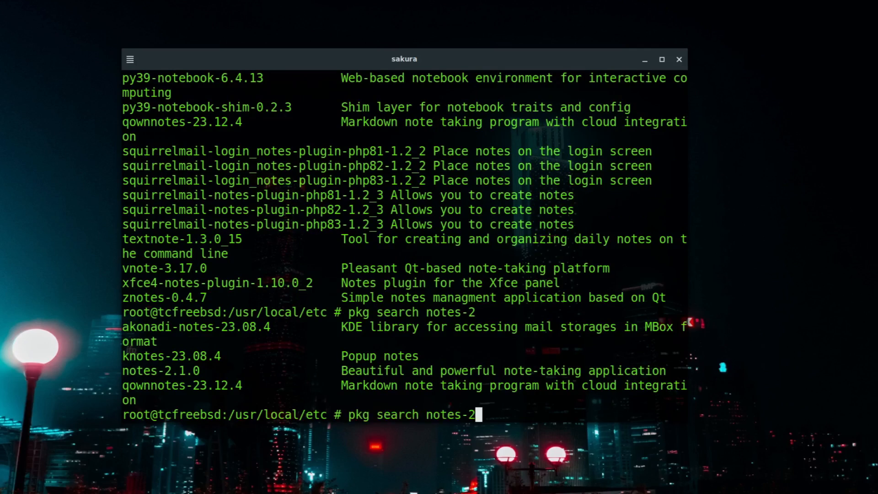
text(.1)
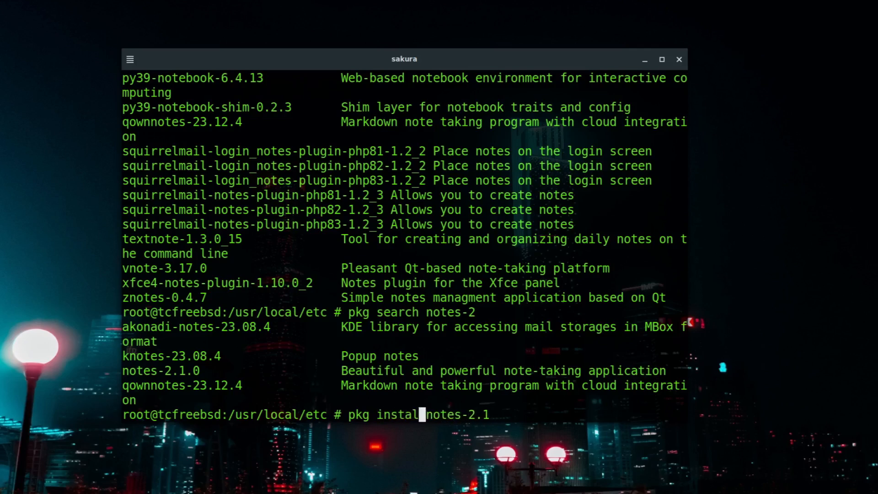
key(Return)
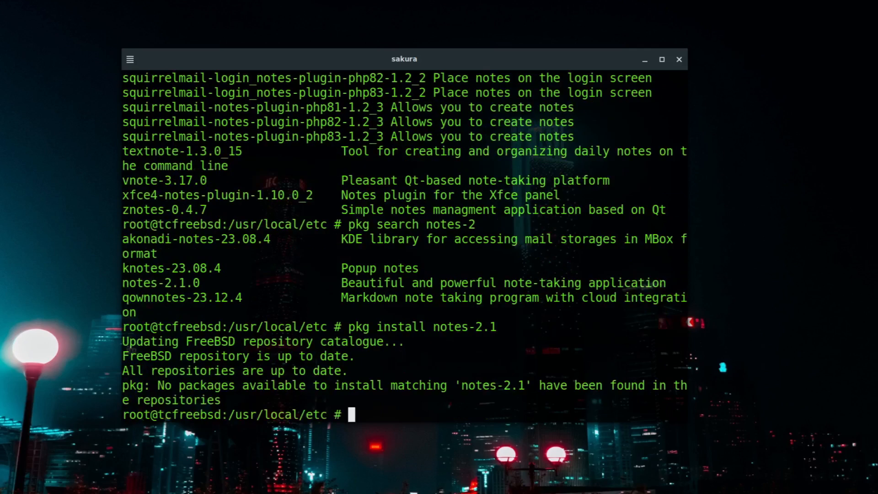
- Run 'pkg install notes-2.1.0' and confirm with y to install notes 2.1.0
text(pkg install notes-2.1)
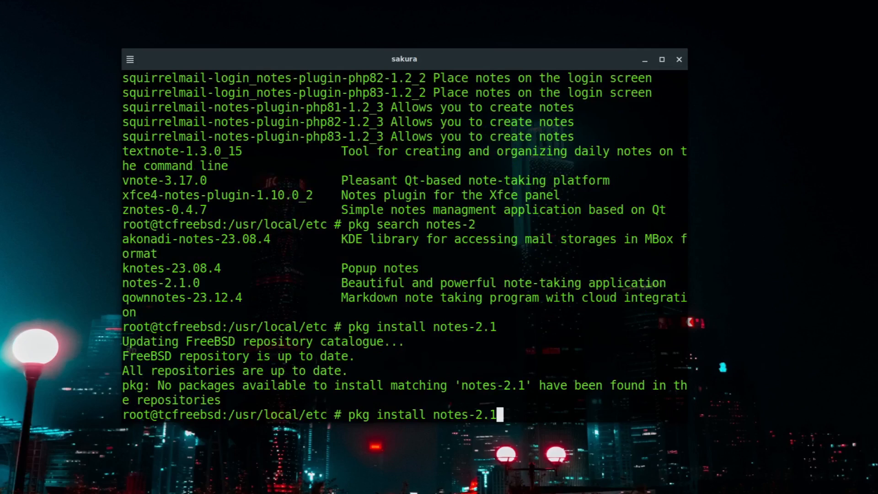
text(.0)
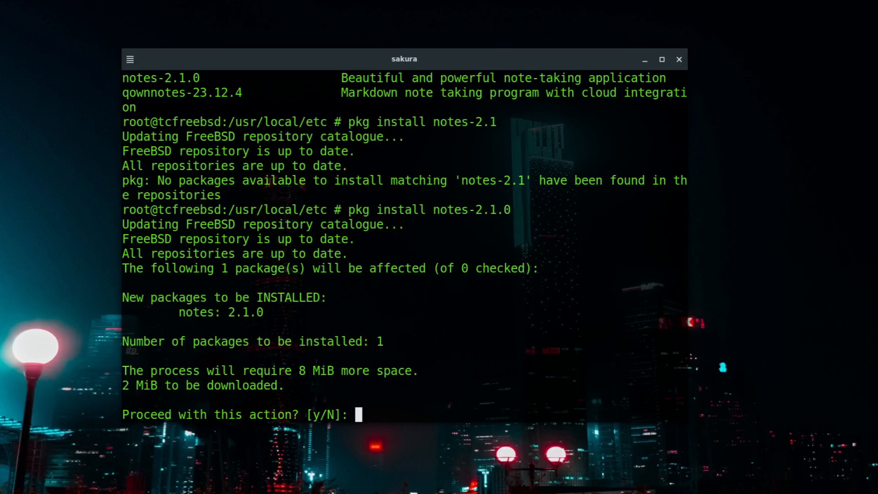
text(y)
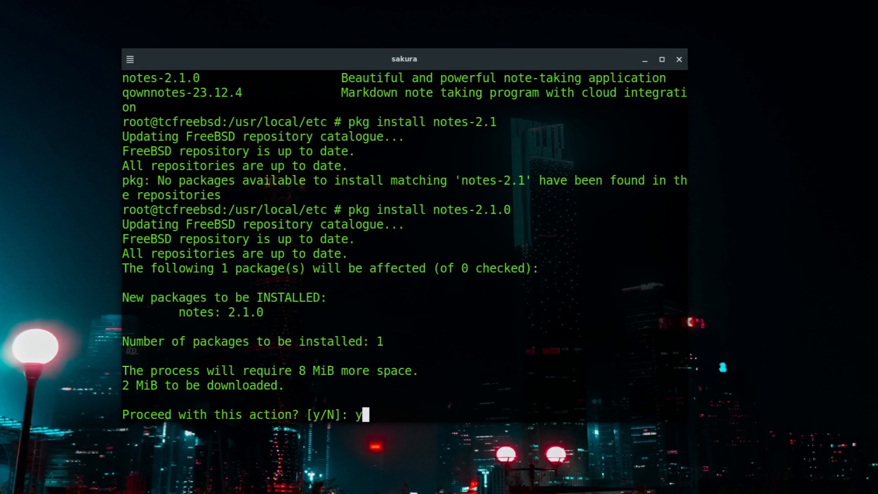
key(Return)
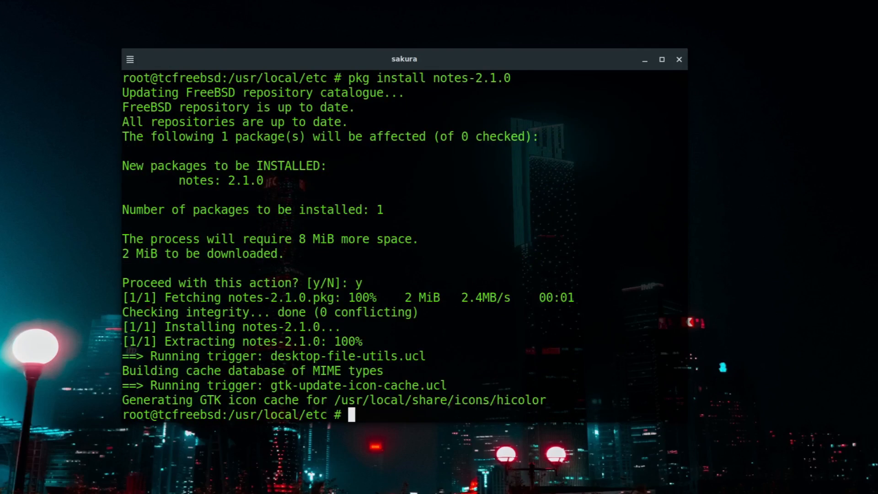
mouse_move(337, 439)
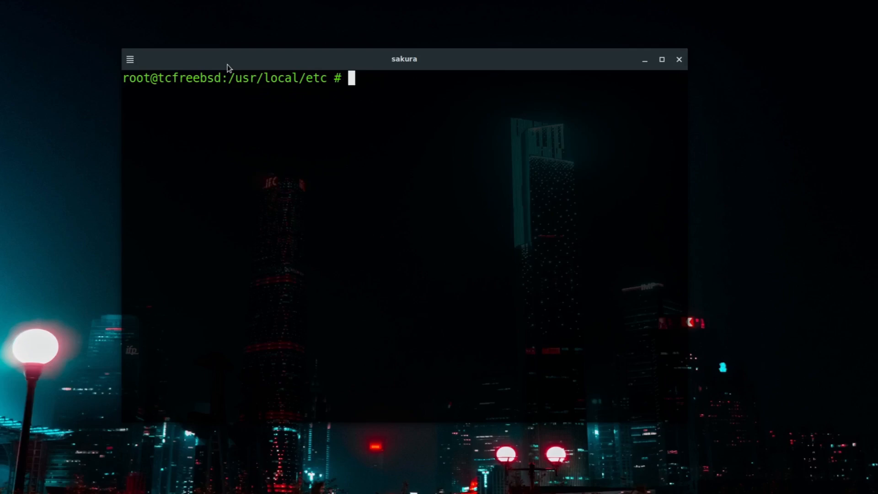
- Run 'pkg update' to confirm repositories are current, then 'pkg upgrade'
text(pkg)
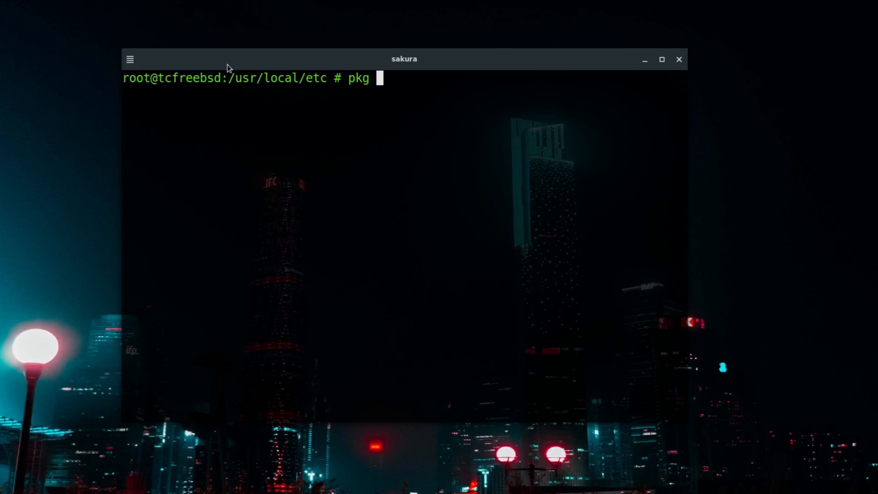
text(update)
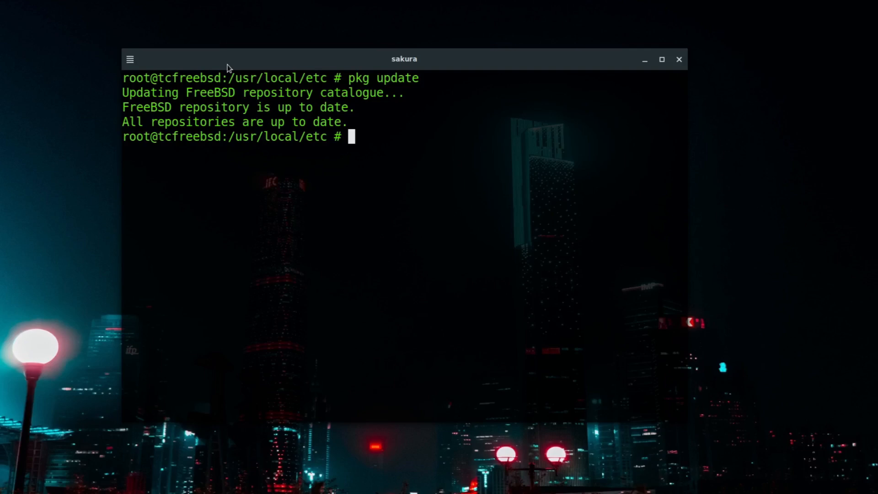
text(pkg)
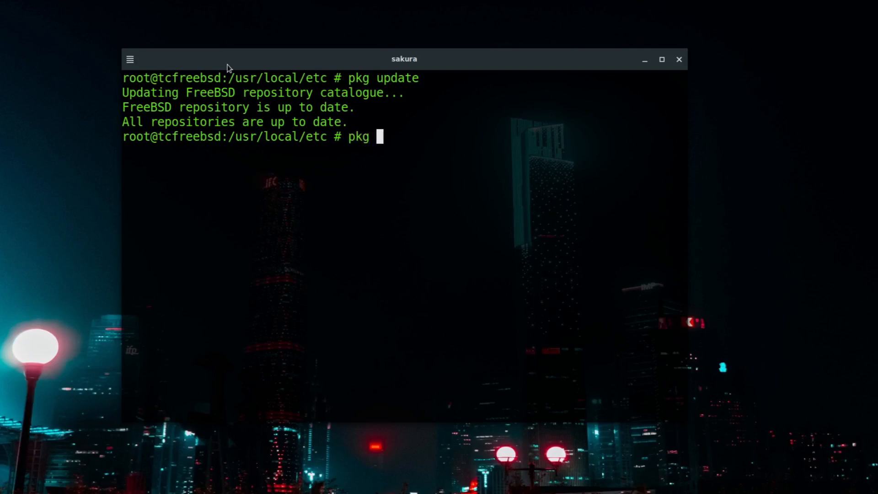
text(upgrade)
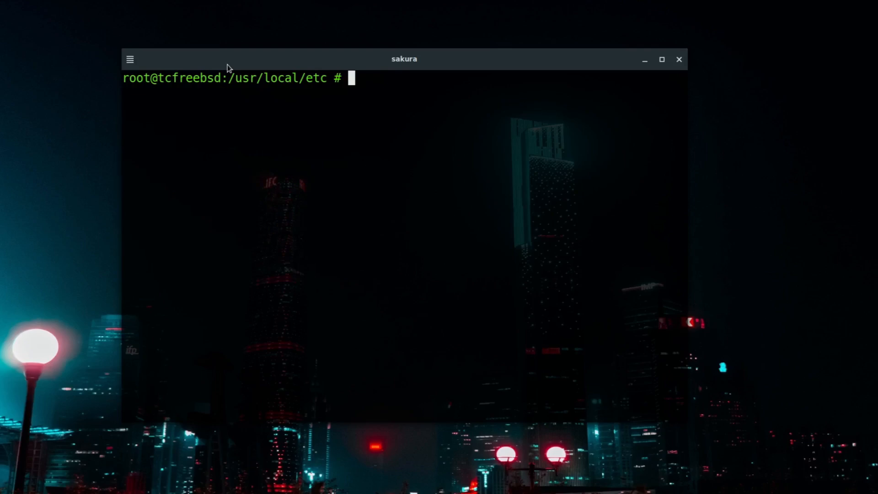
- Type 'exit' to leave the root shell and return to the user prompt
text(e)
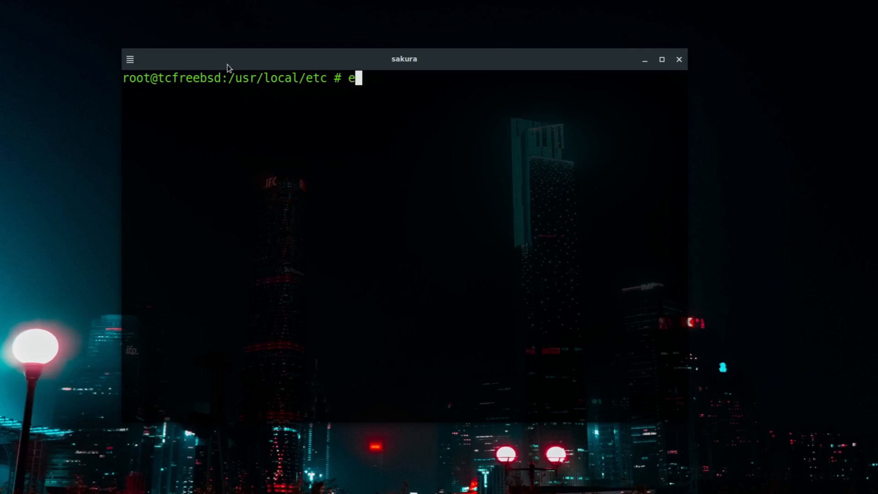
text(xit)
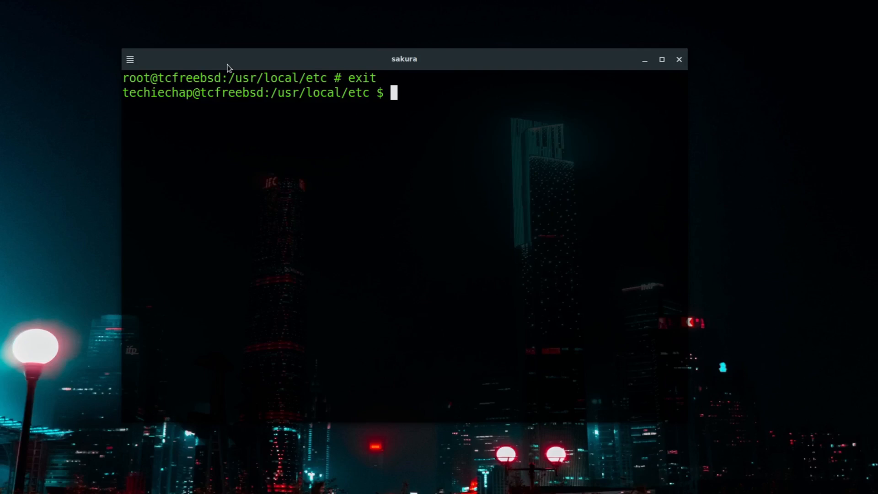
mouse_move(293, 218)
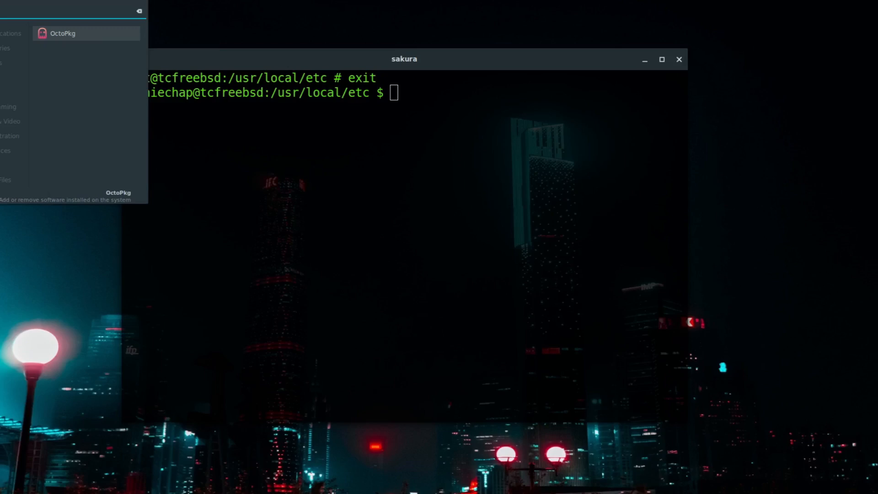
click(62, 33)
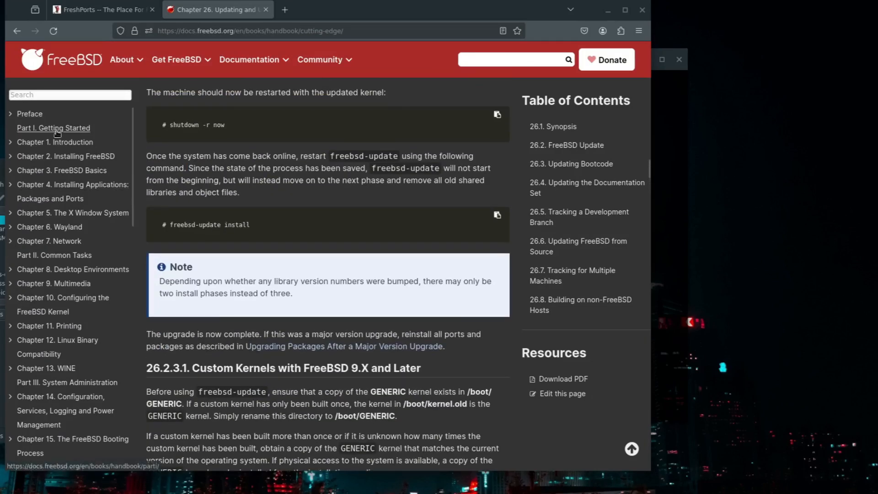
scroll(down, 3)
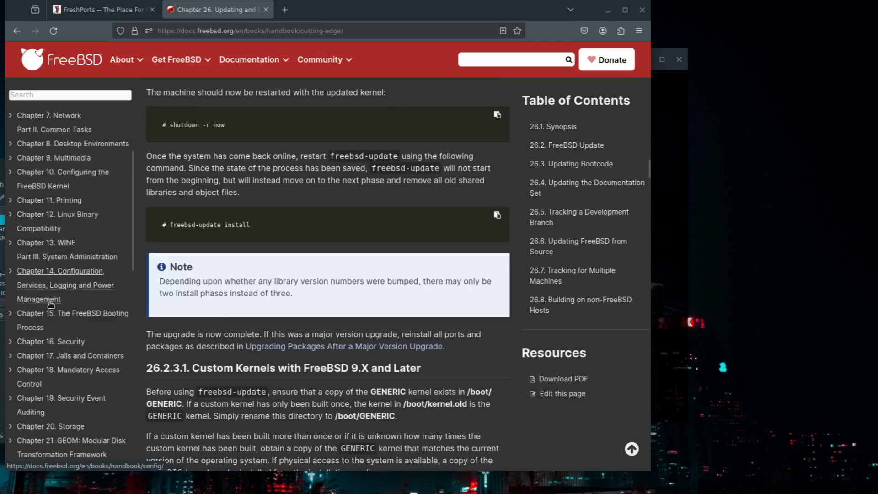
scroll(down, 3)
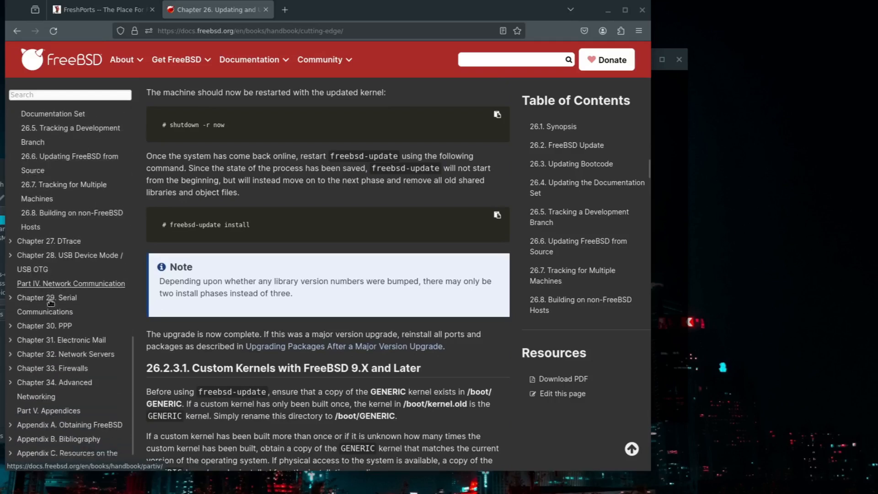
scroll(down, 3)
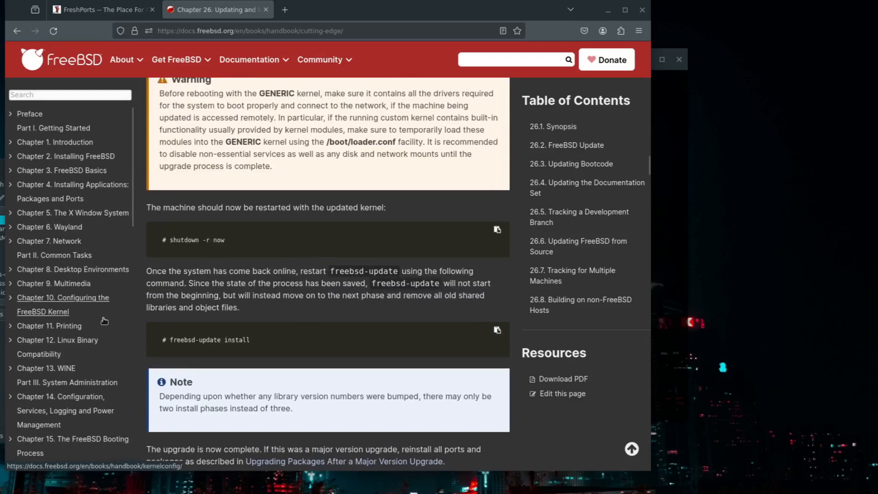
mouse_move(281, 255)
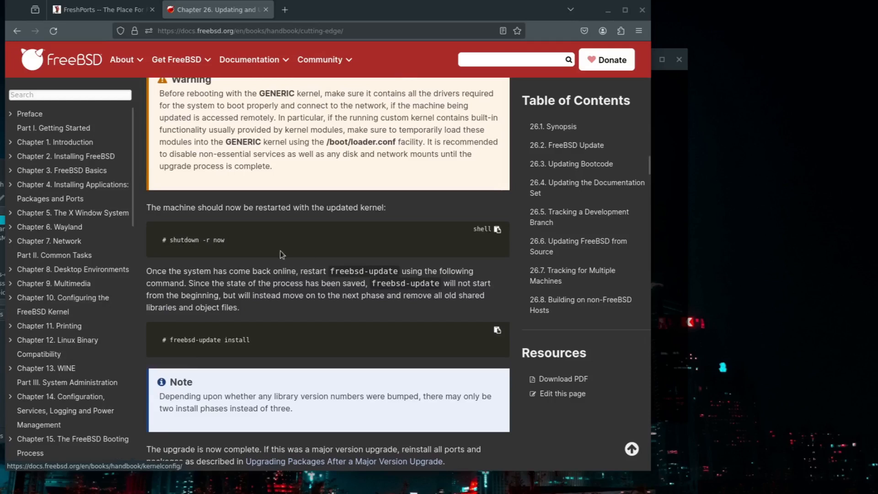
mouse_move(287, 310)
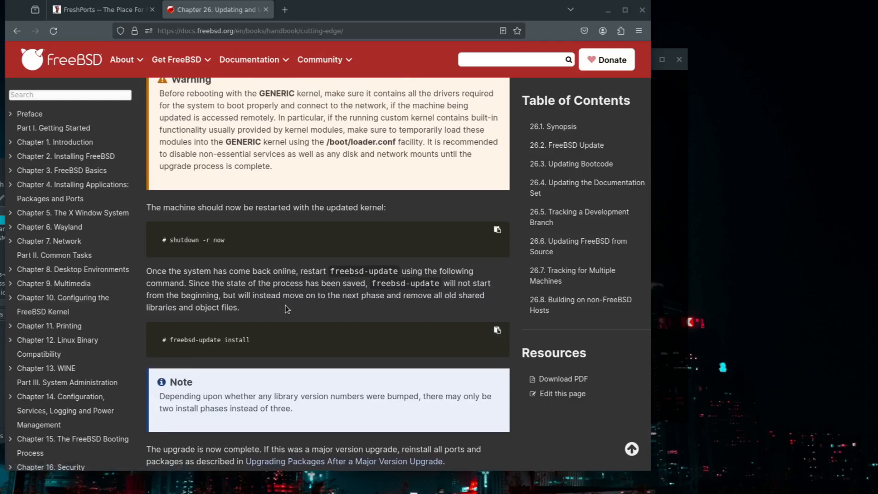
scroll(up, 3)
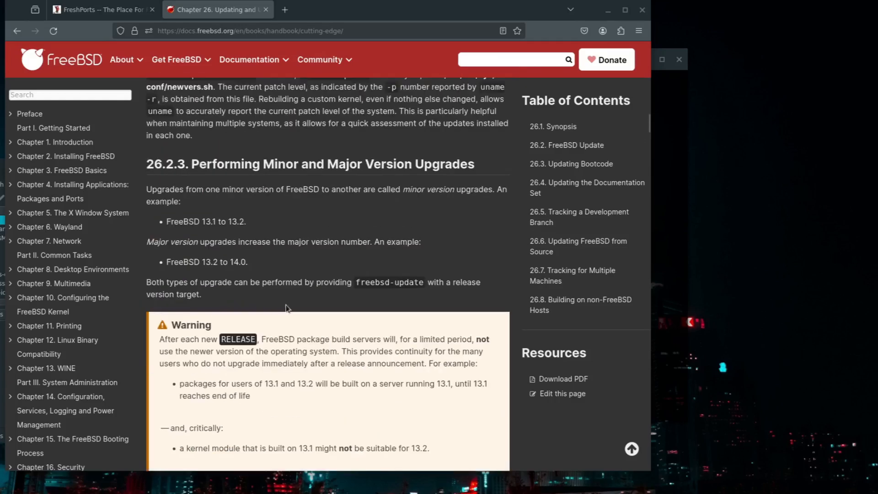
scroll(up, 3)
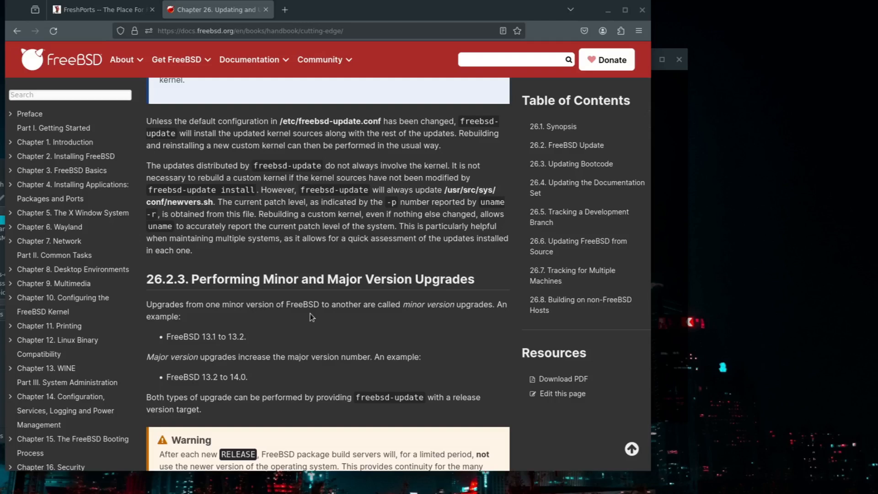
mouse_move(300, 305)
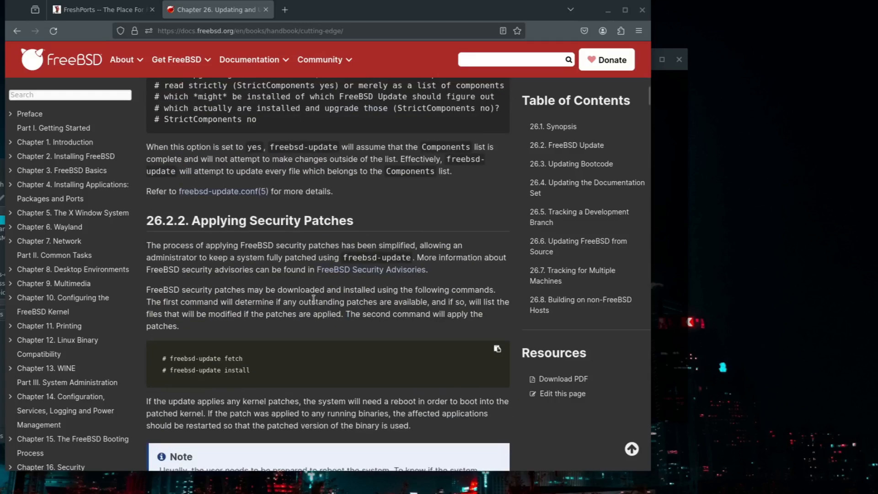
scroll(up, 3)
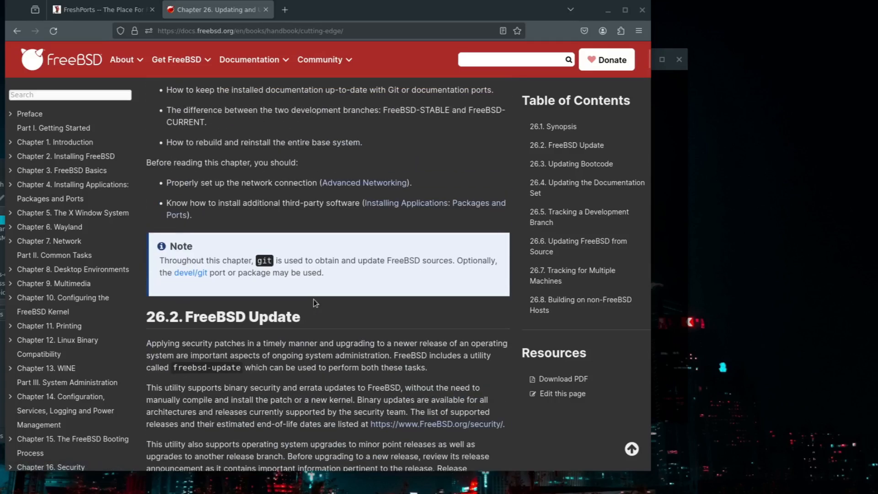
scroll(down, 3)
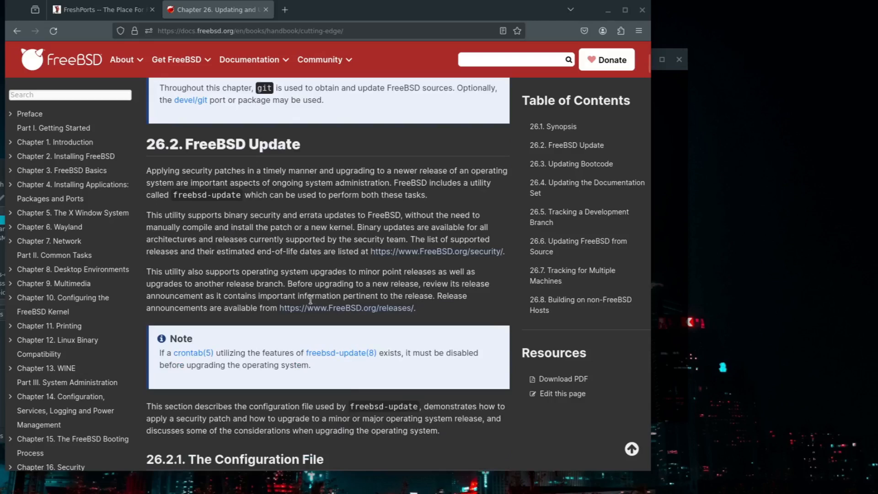
click(398, 9)
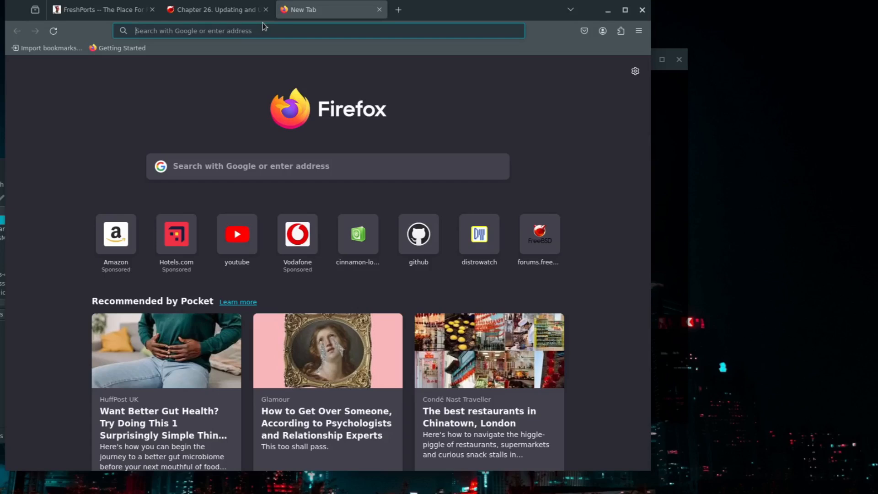
- Search 'ghostb' in the new tab's address bar to reach ghostbsd.org
text(ghostb)
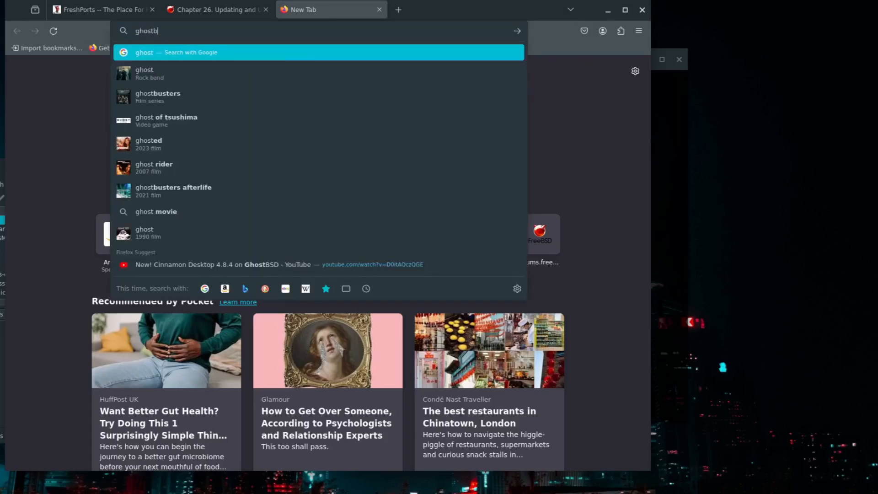
key(Enter)
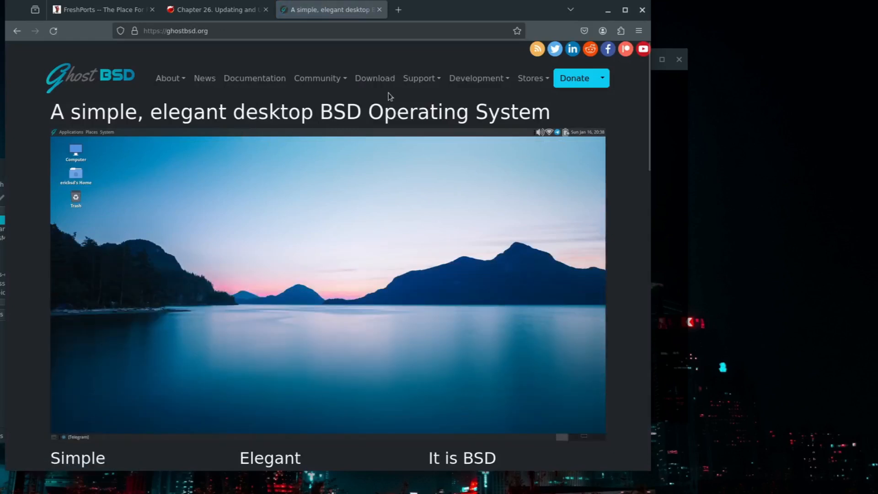
- Open the GhostBSD Download page showing the 23.10.1 official image
click(375, 78)
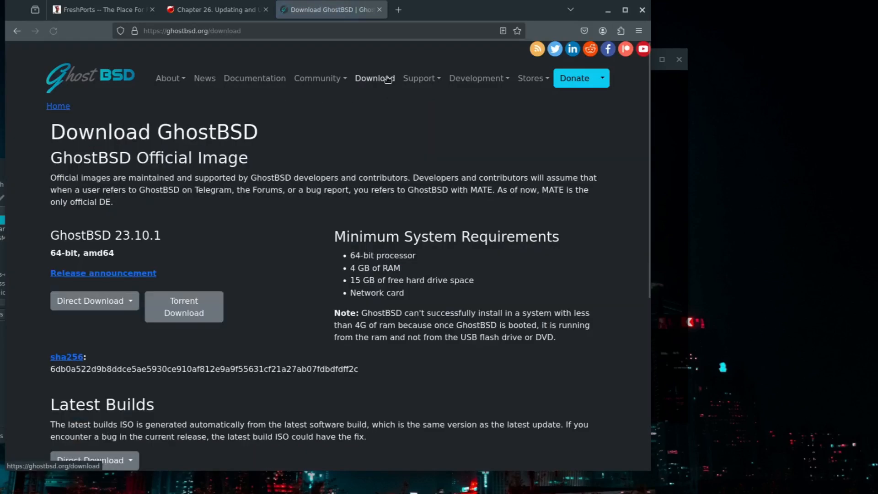
mouse_move(192, 277)
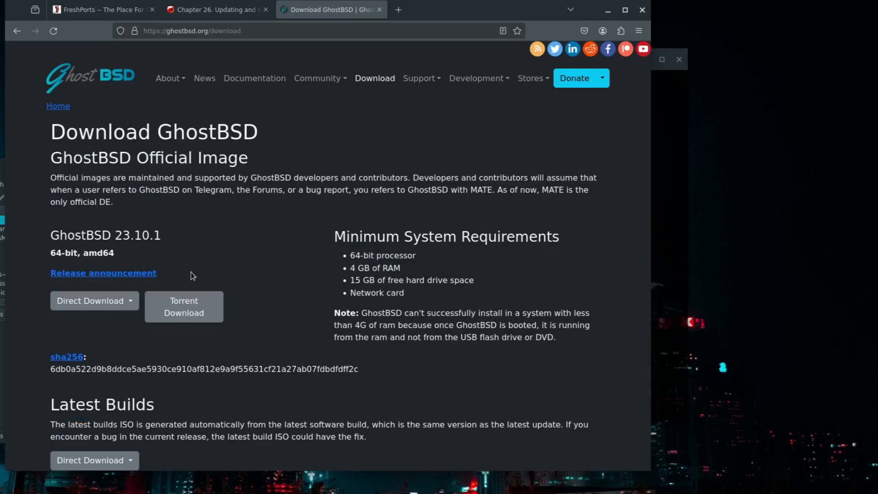
mouse_move(228, 270)
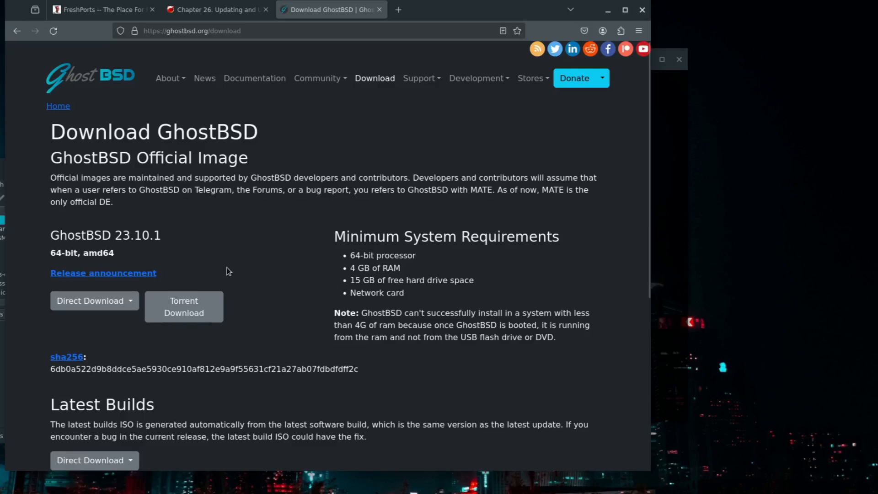
mouse_move(273, 279)
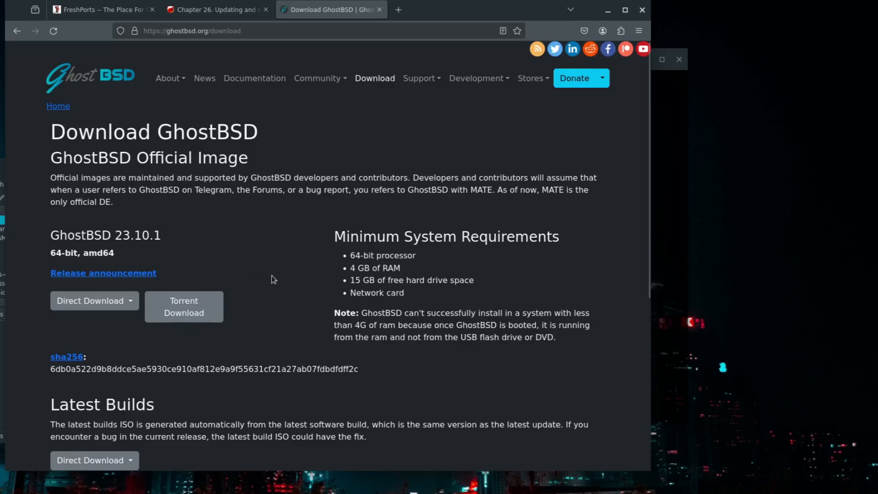
mouse_move(272, 281)
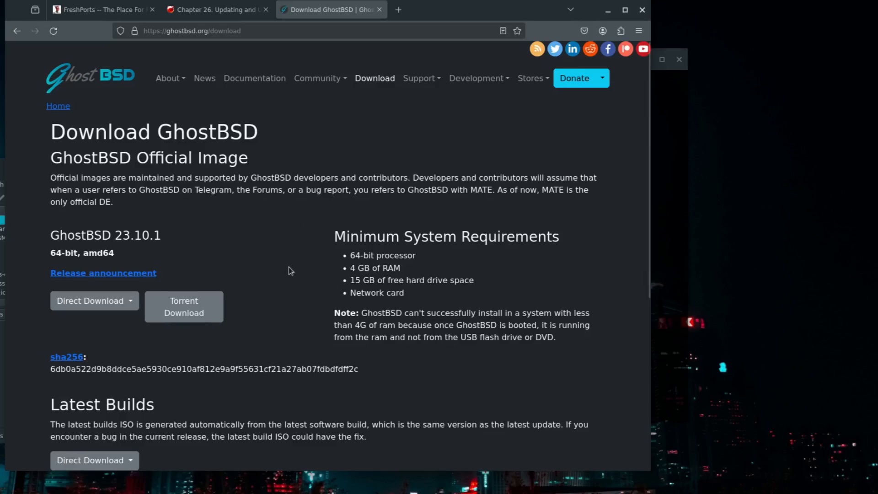
mouse_move(287, 276)
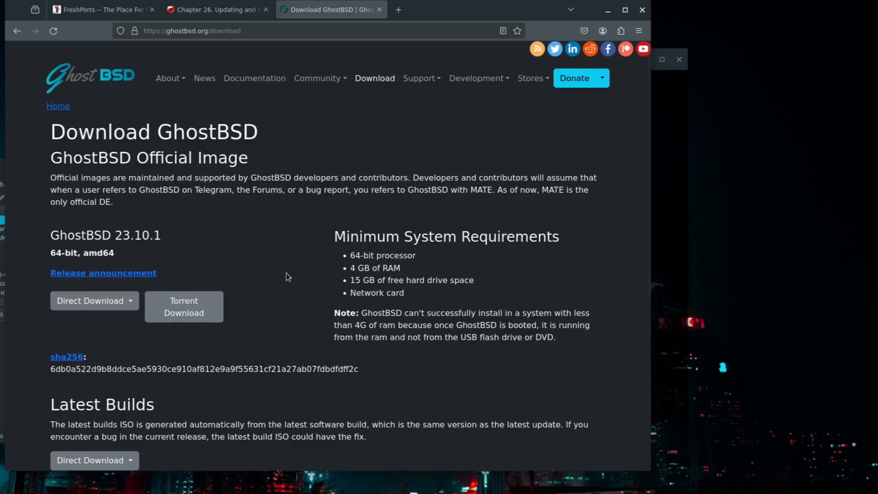
mouse_move(269, 282)
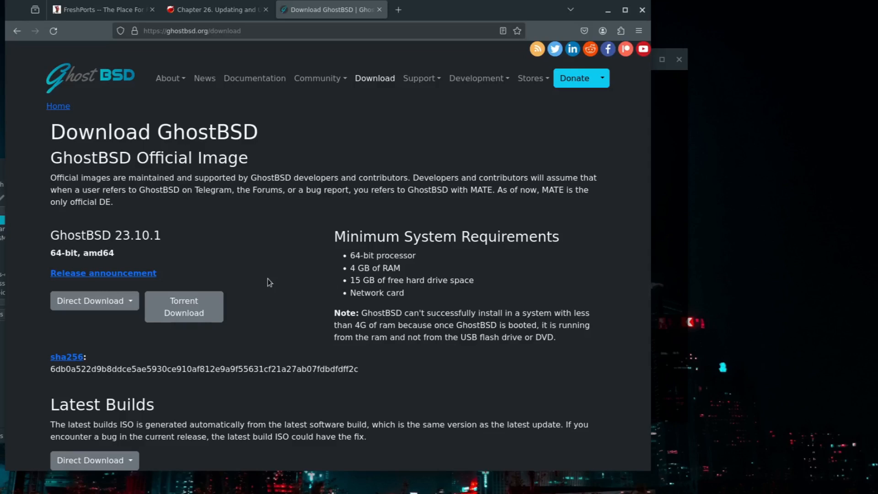
mouse_move(222, 279)
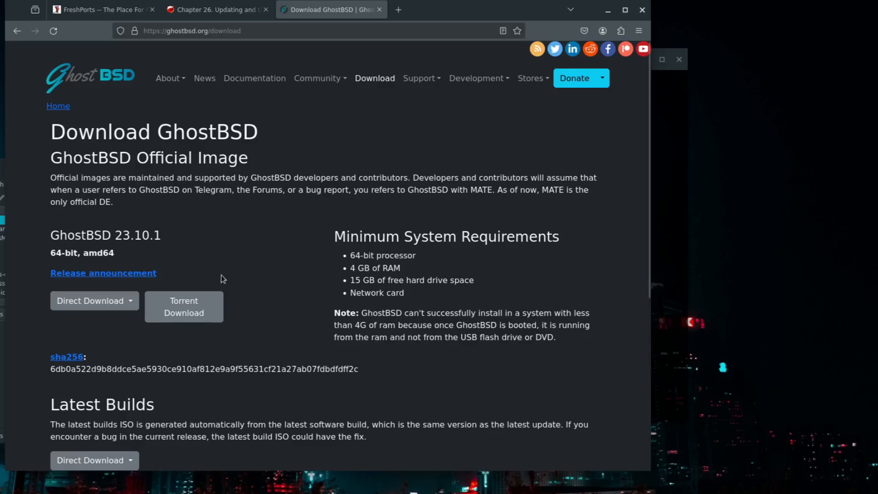
mouse_move(254, 308)
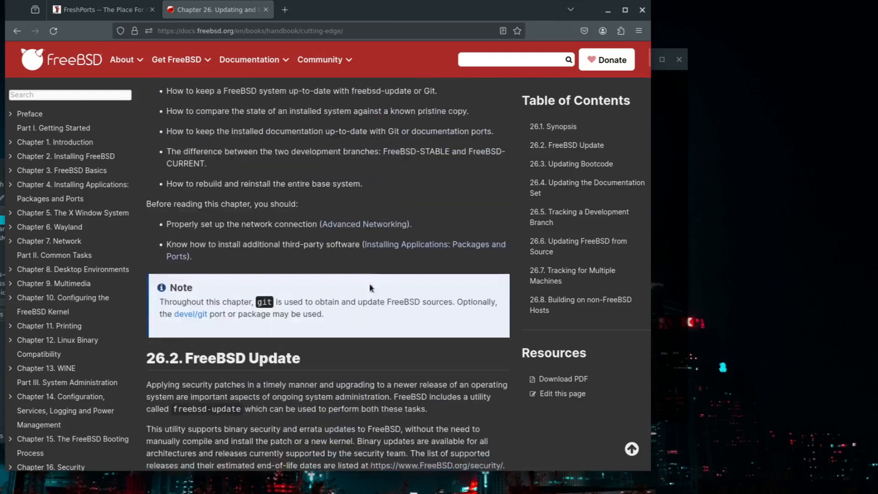
- Scroll the handbook's Updating and Upgrading chapter back up to its Synopsis
scroll(up, 3)
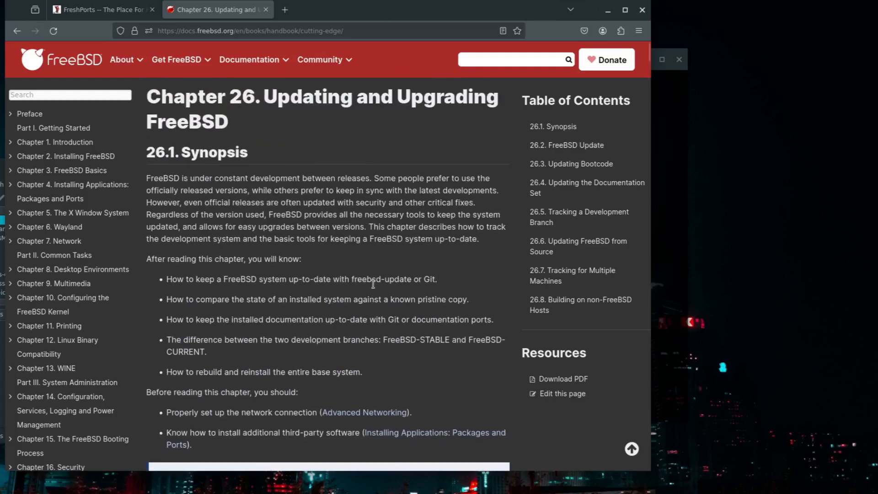
mouse_move(379, 276)
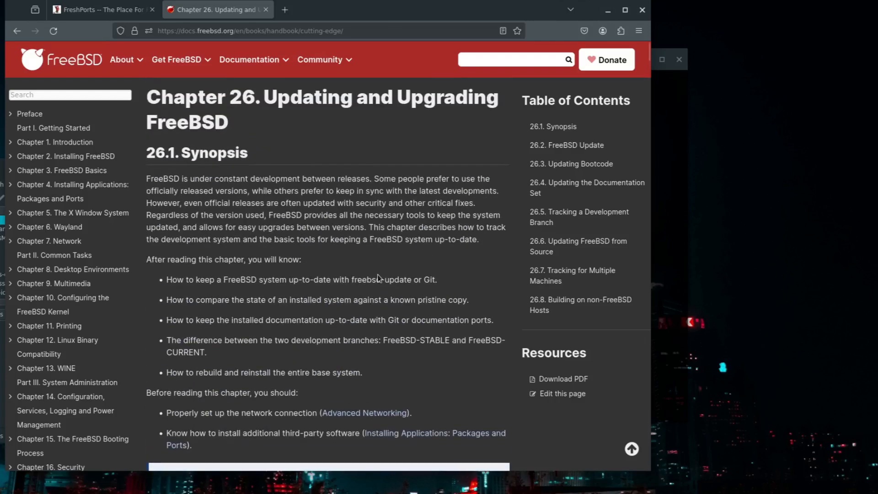